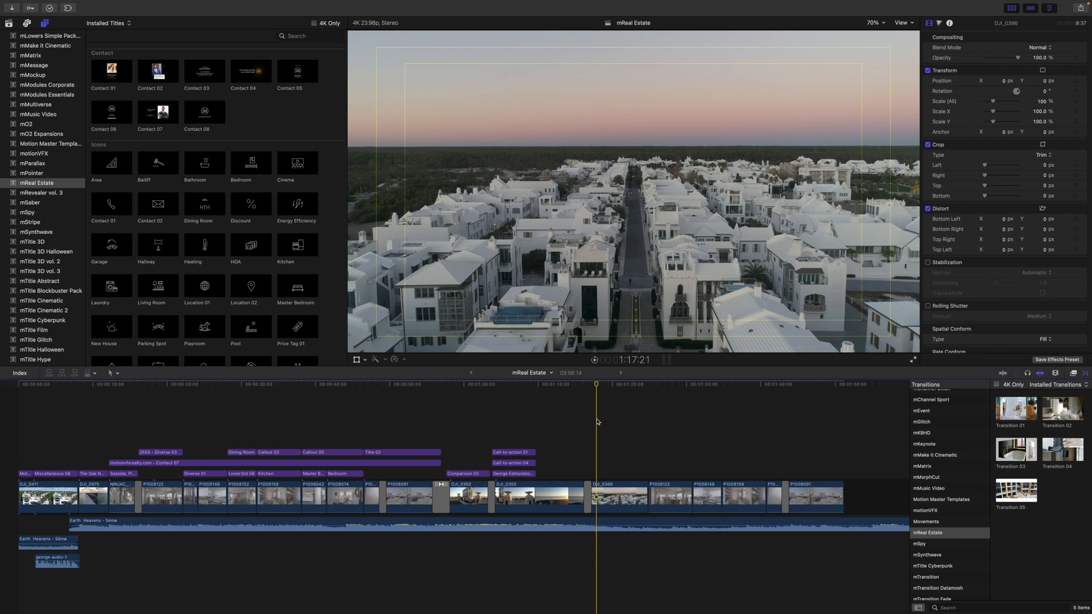
mouse_move(118, 218)
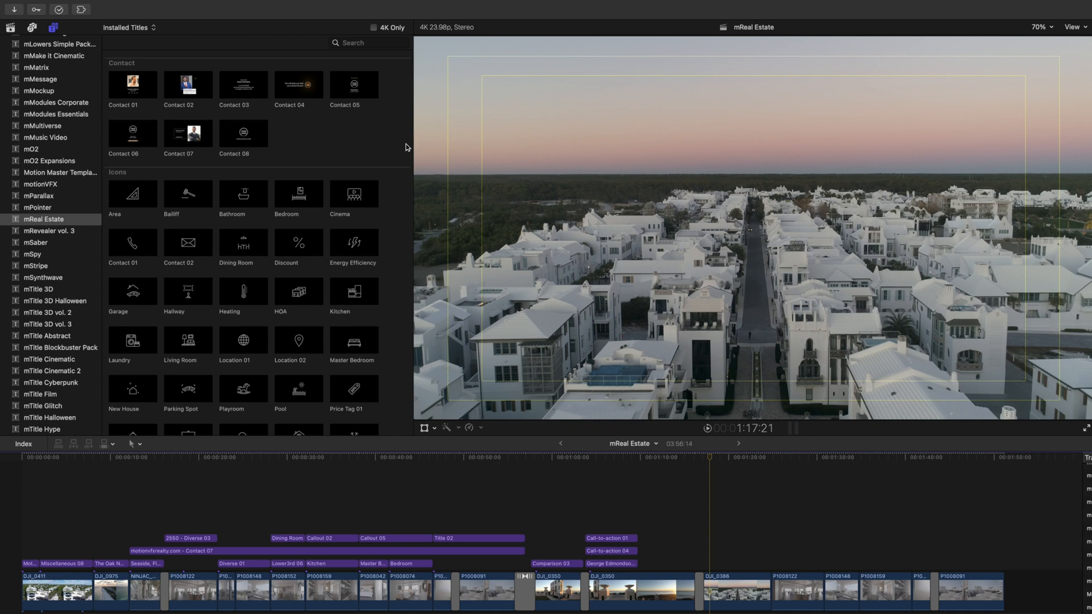
mouse_move(297, 143)
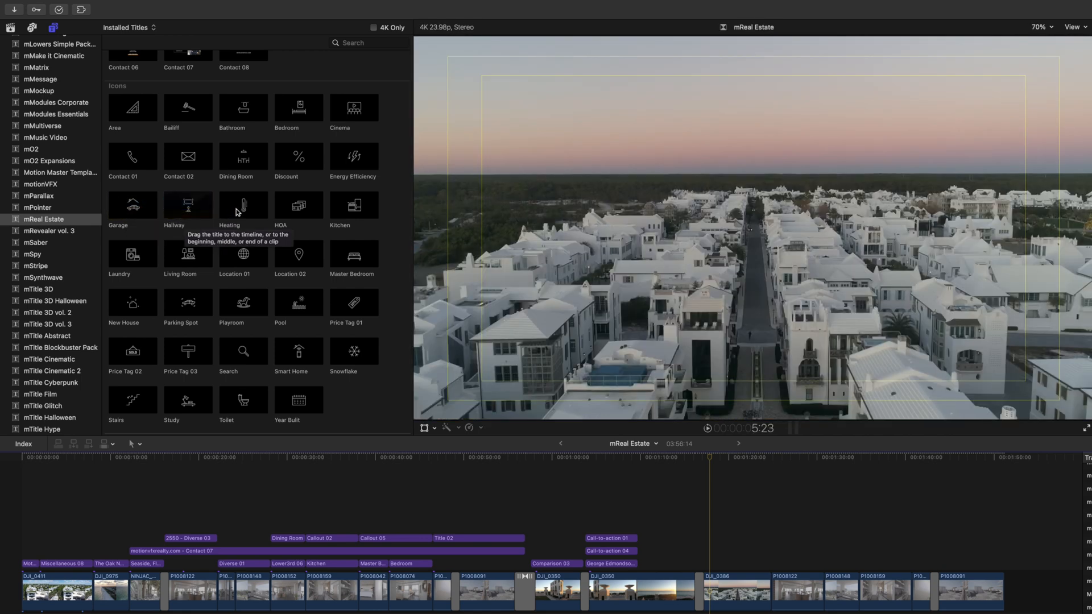
mouse_move(243, 205)
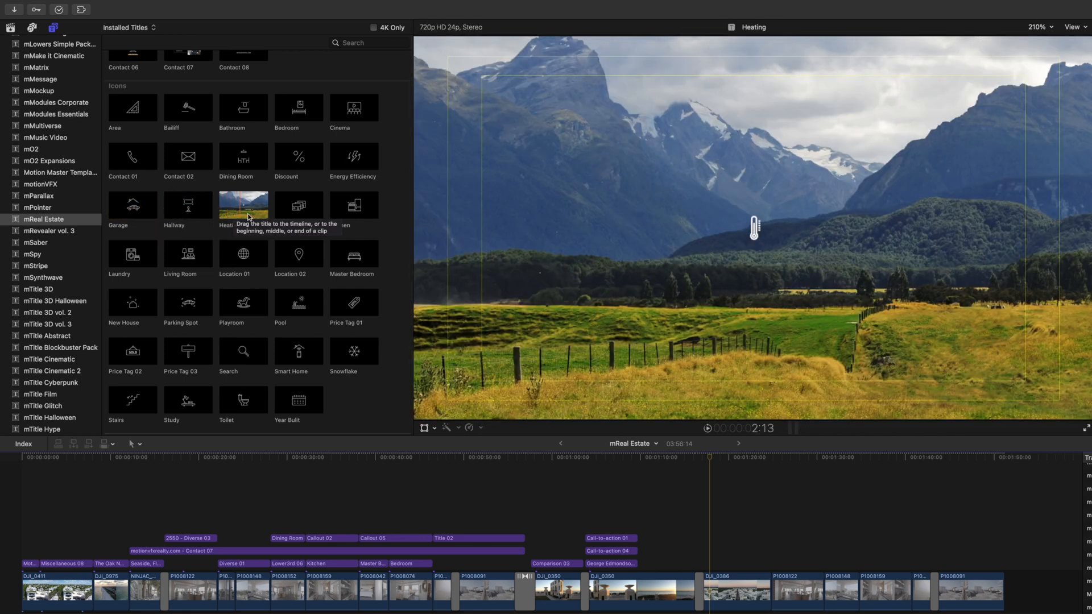
mouse_move(298, 204)
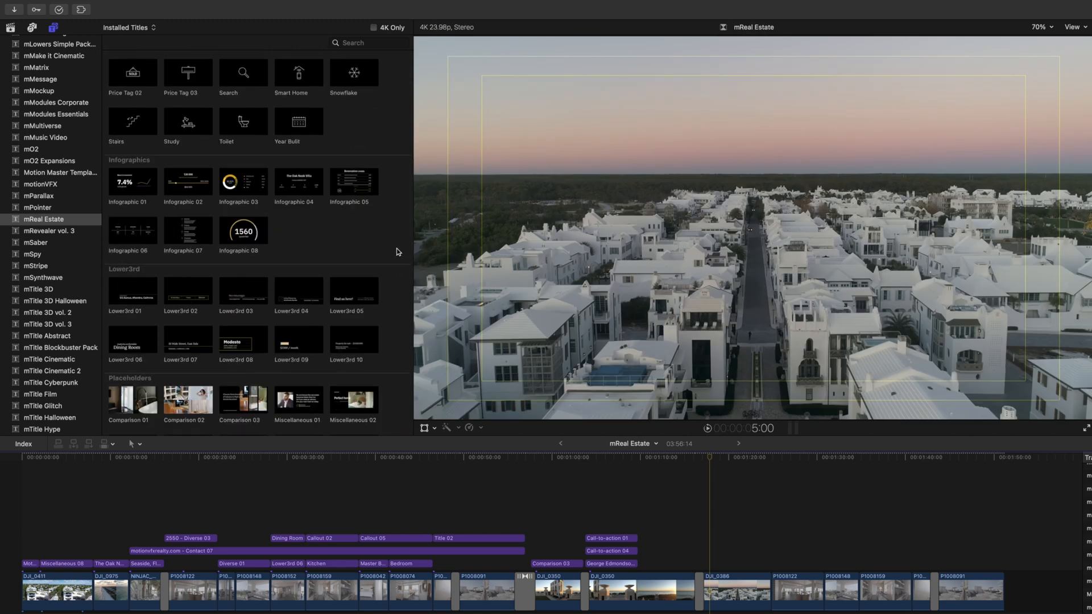
mouse_move(226, 188)
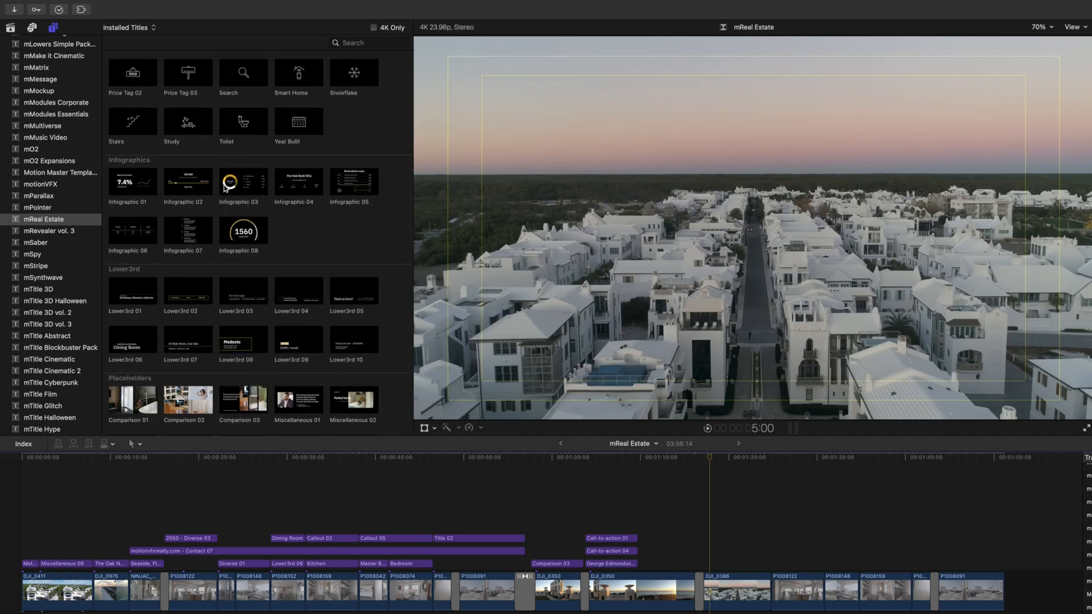
Set the opening Miscellaneous 08 title's Drop Zone pop-up to Title Background
scroll("down", 3)
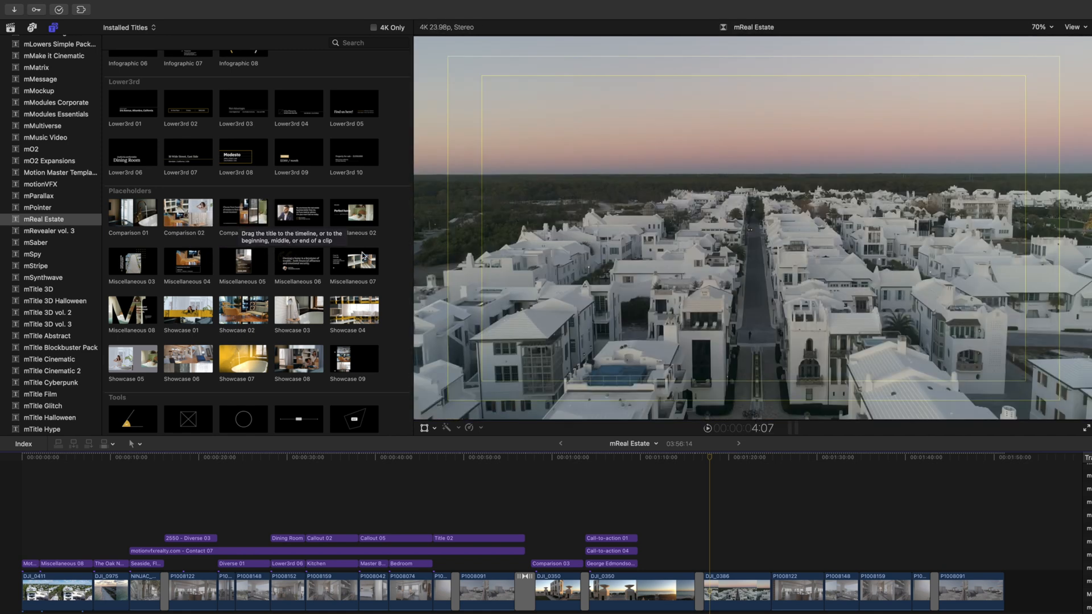
scroll("down", 3)
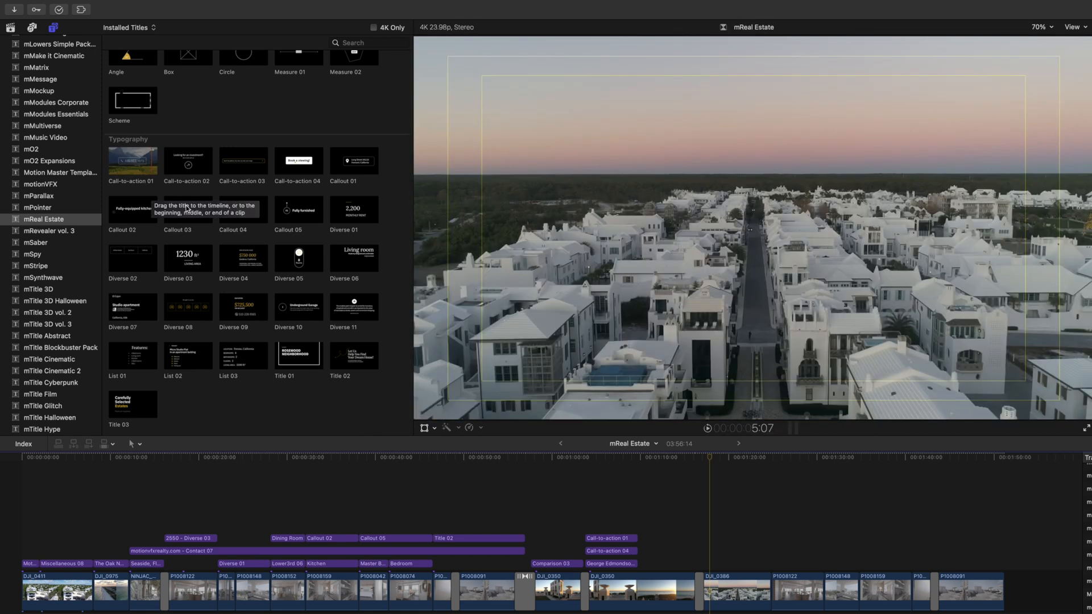
mouse_move(188, 210)
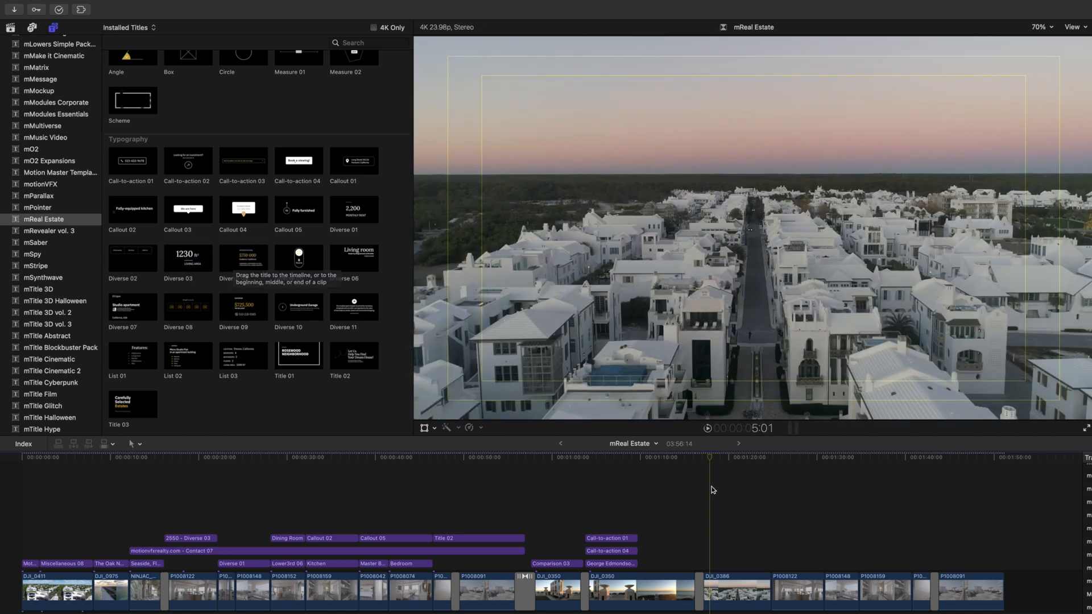
mouse_move(713, 474)
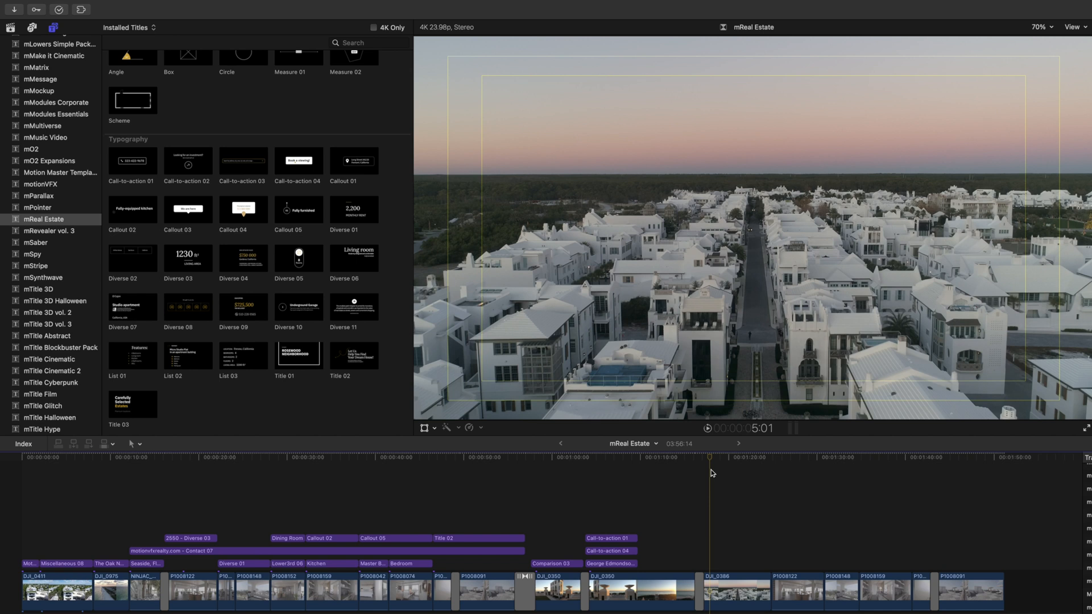
mouse_move(57, 469)
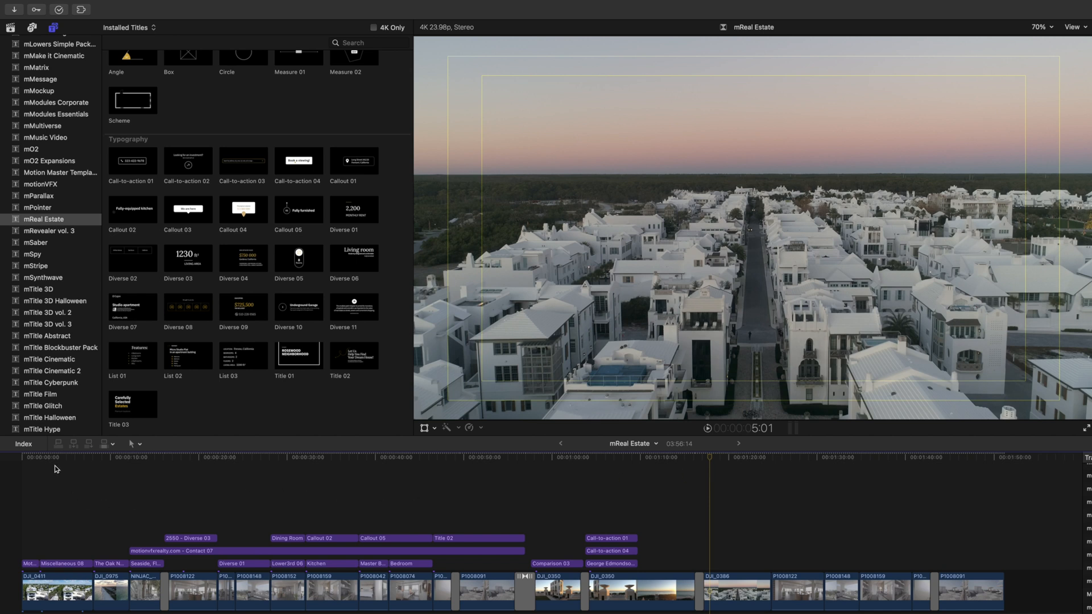
left_click(471, 458)
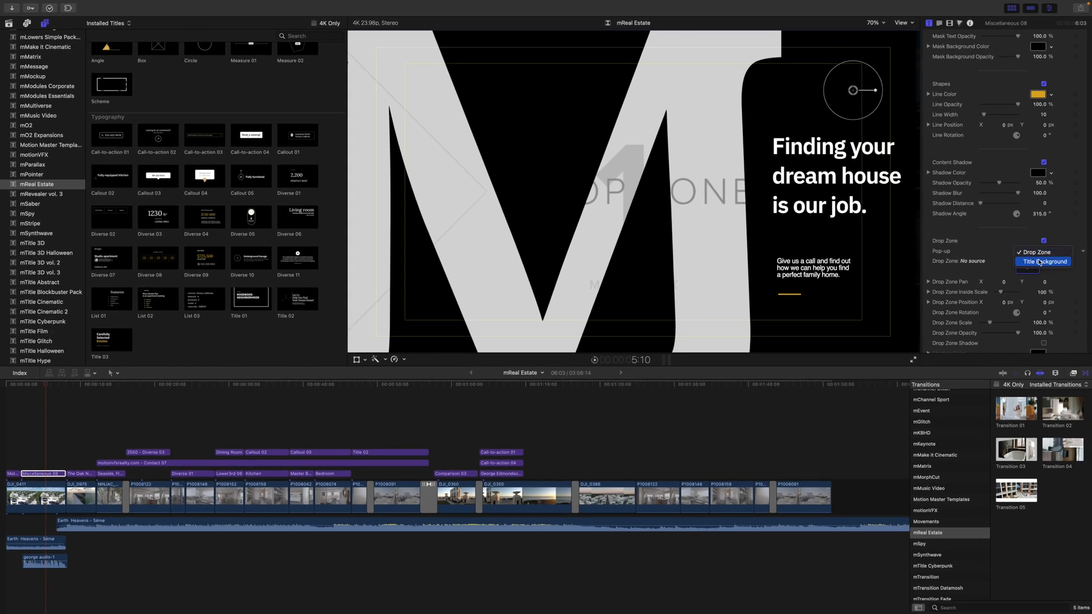
left_click(1045, 261)
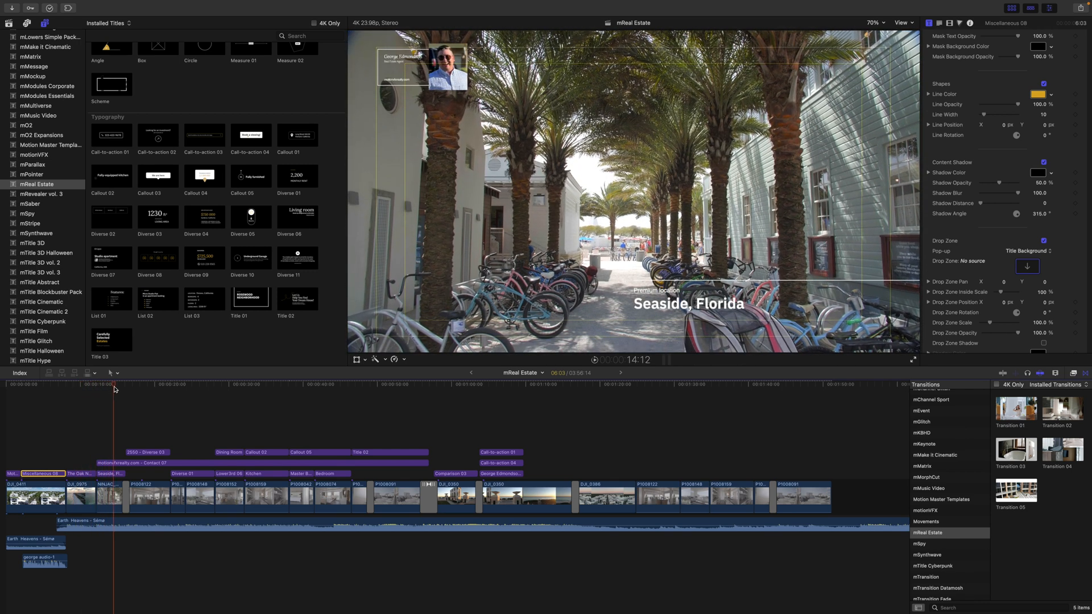
Preview the Seaside location, 2550 ft², 2,200 rent, dining room and kitchen callout titles
left_click(136, 384)
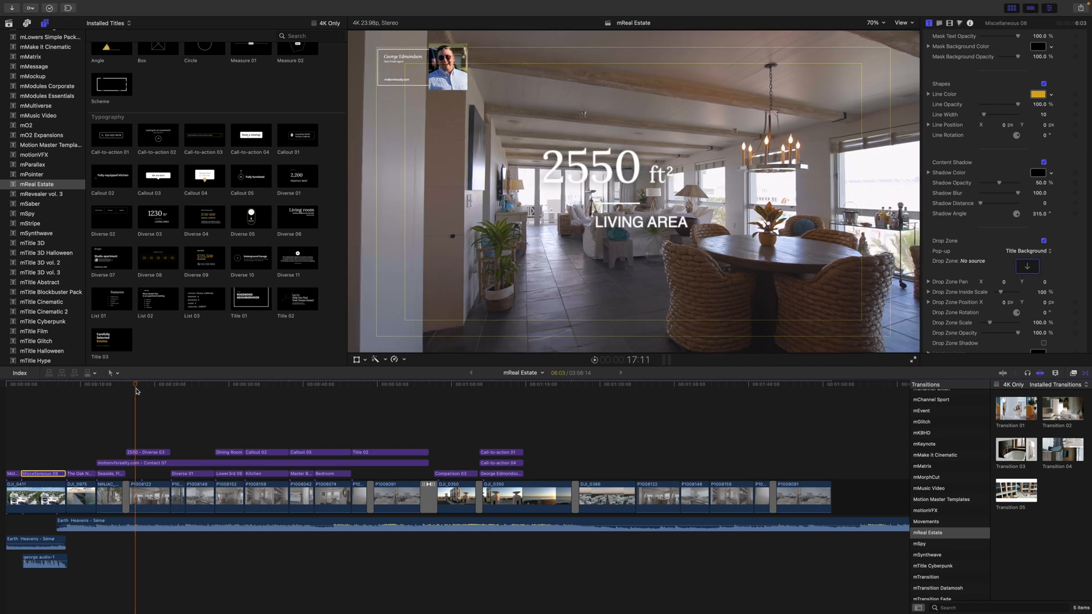
left_click(158, 384)
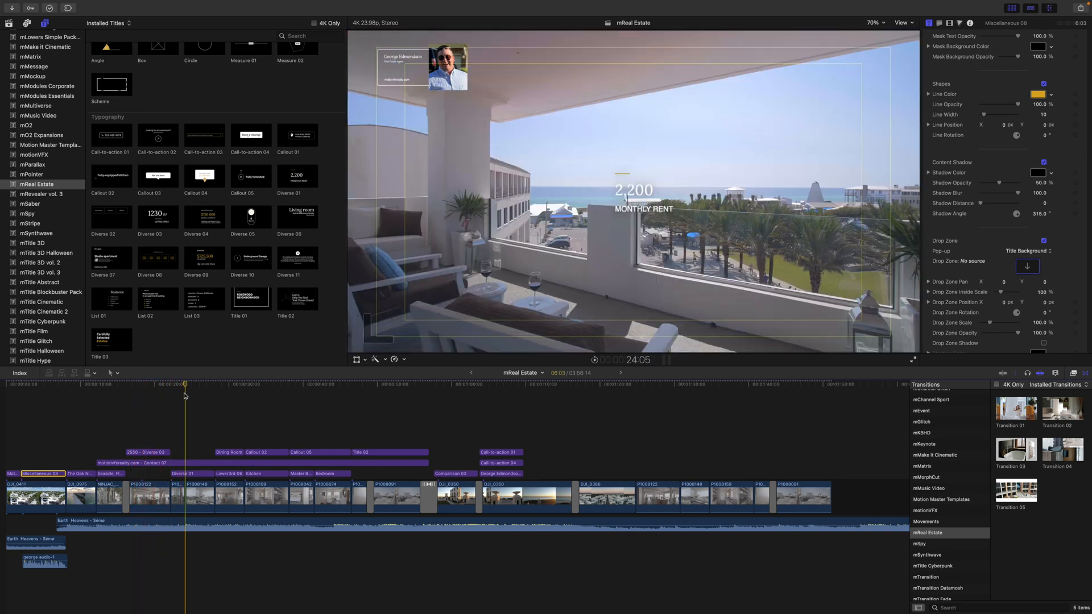
left_click(214, 384)
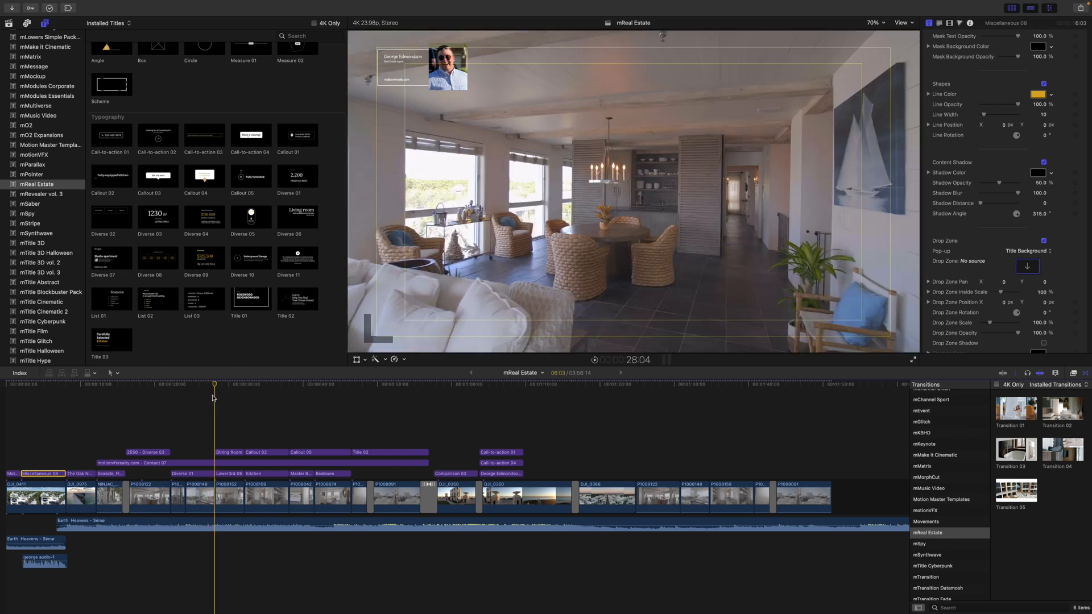
left_click(232, 383)
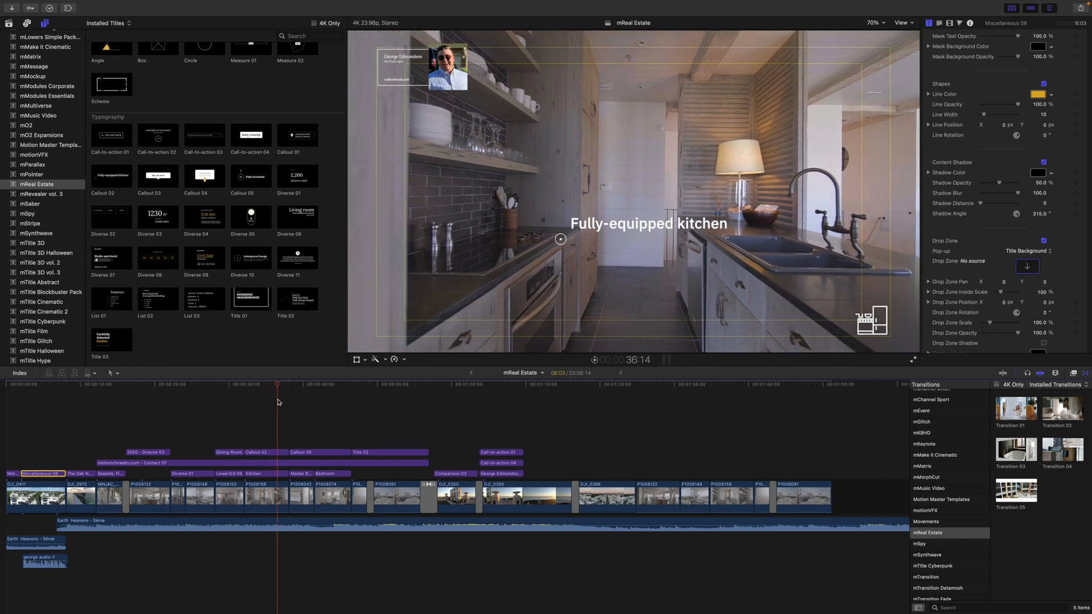
left_click(287, 385)
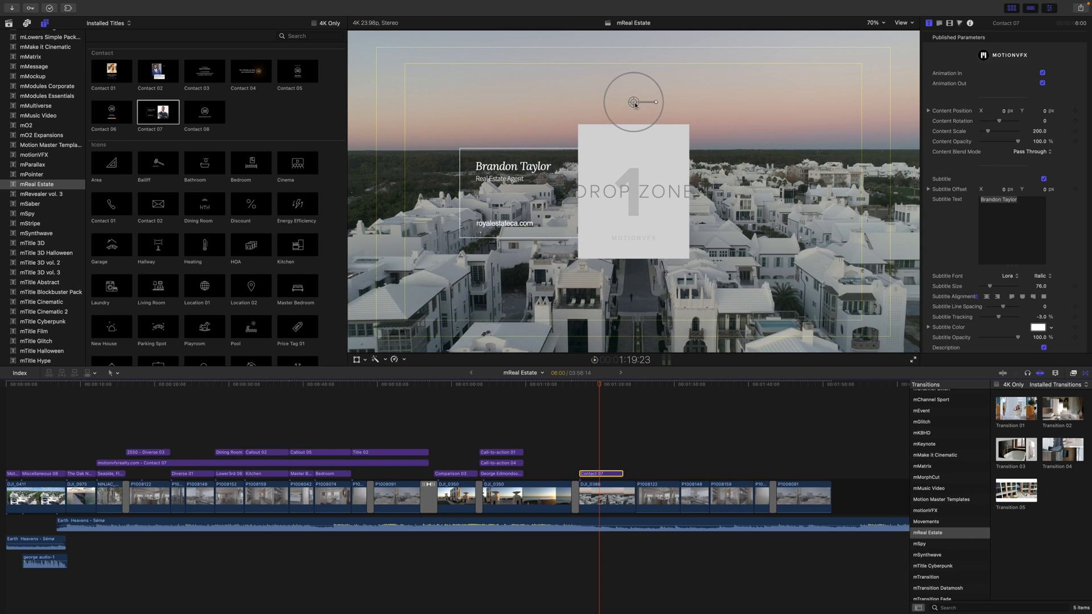
Move the Contact 07 card to the frame's top-left and restore the viewer zoom
left_click_drag(634, 101, 580, 34)
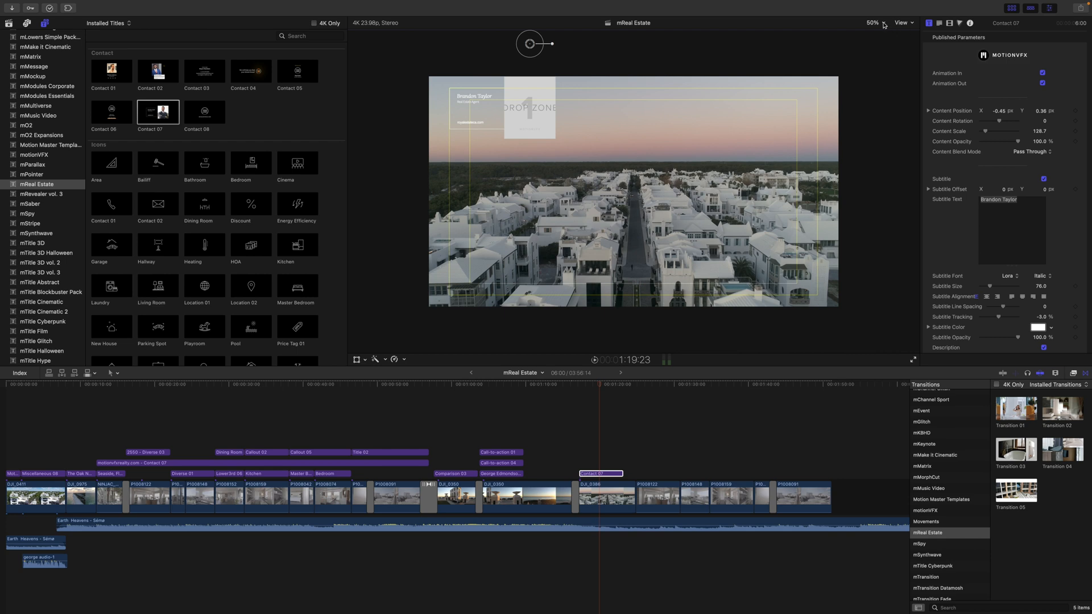
left_click(873, 22)
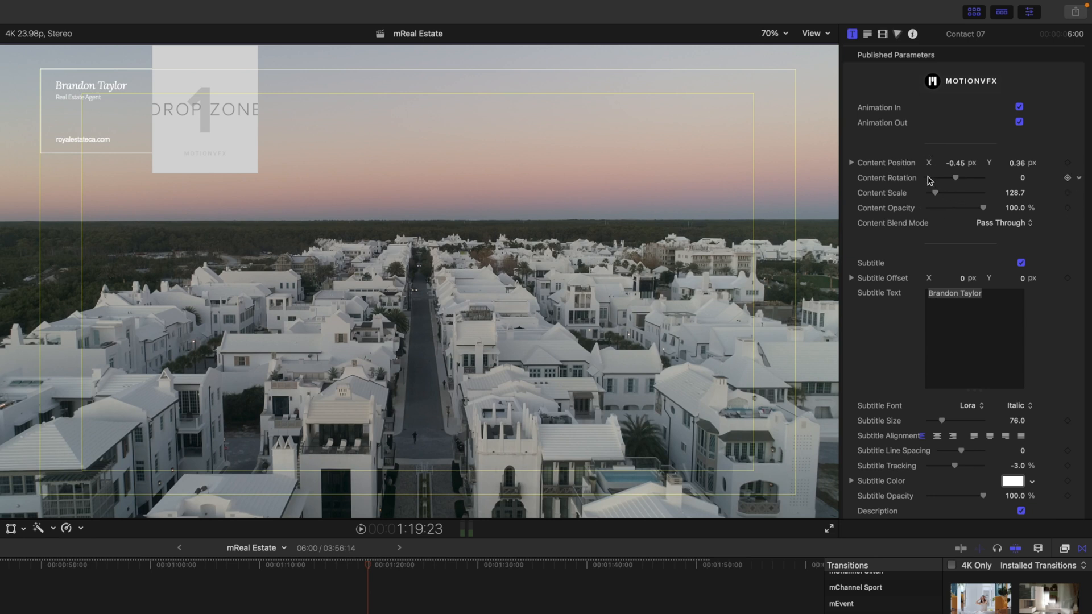
mouse_move(919, 251)
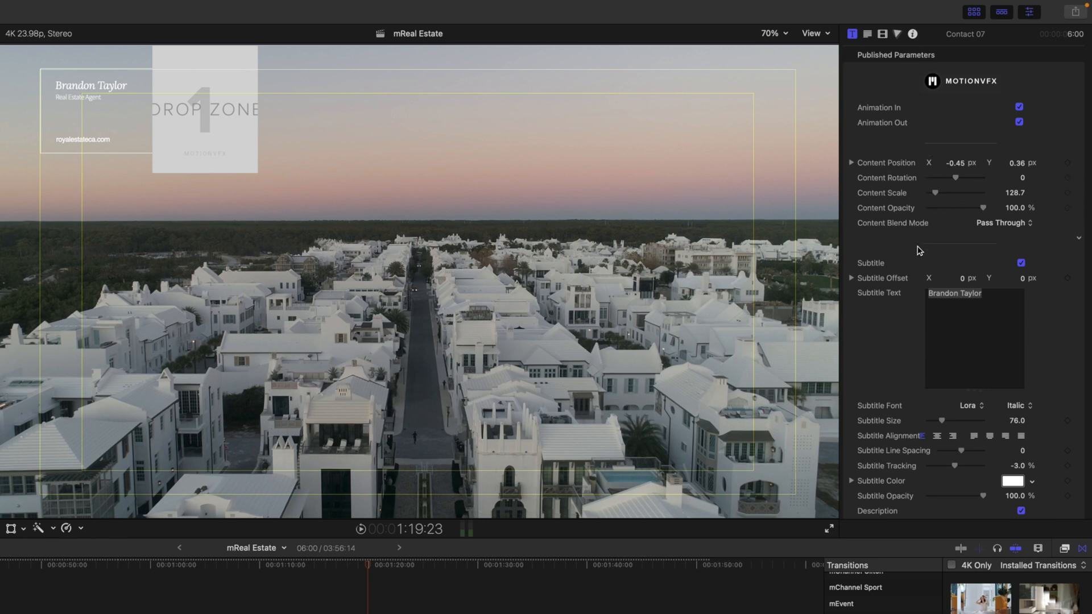
mouse_move(910, 323)
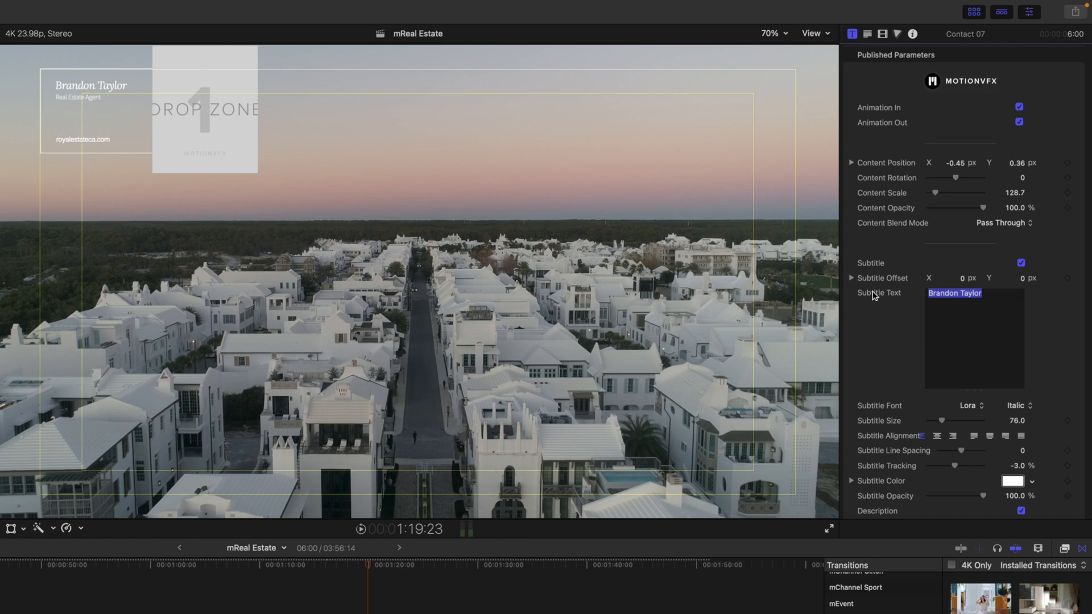
type("George Edmondson")
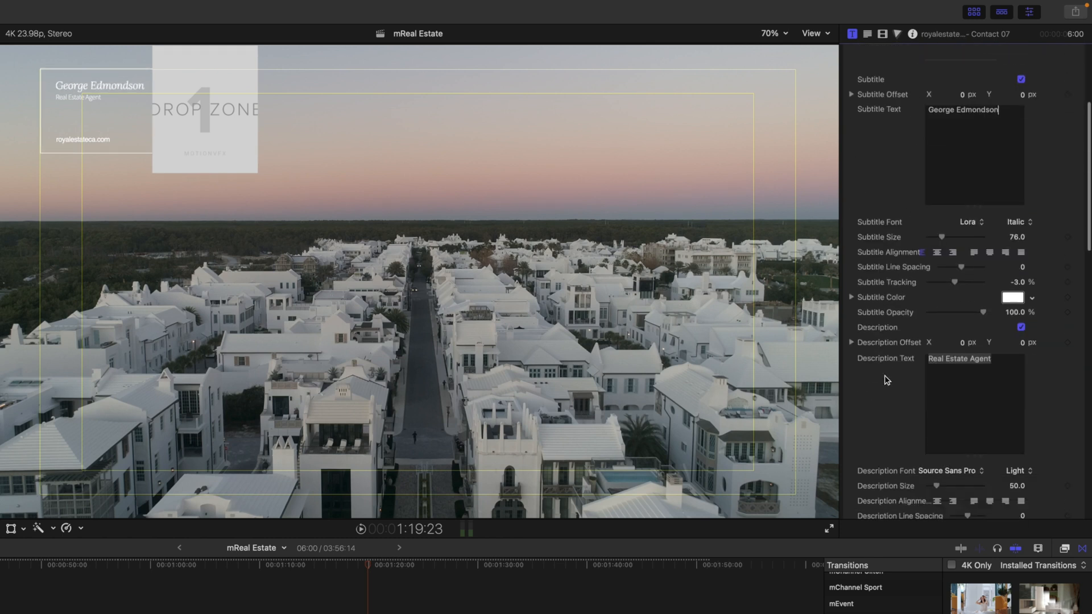
scroll("down", 3)
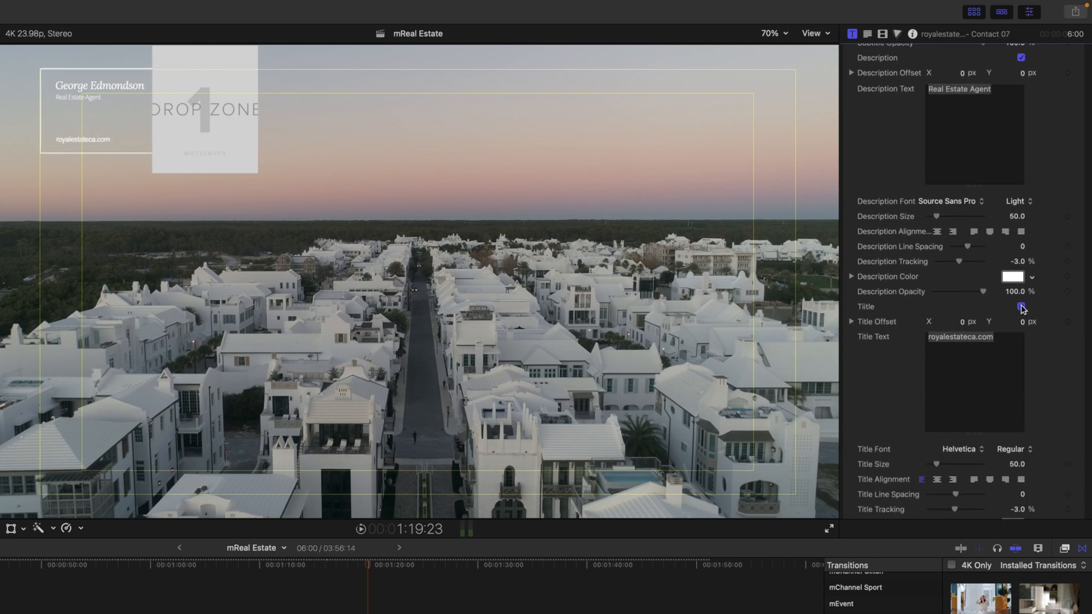
scroll("down", 3)
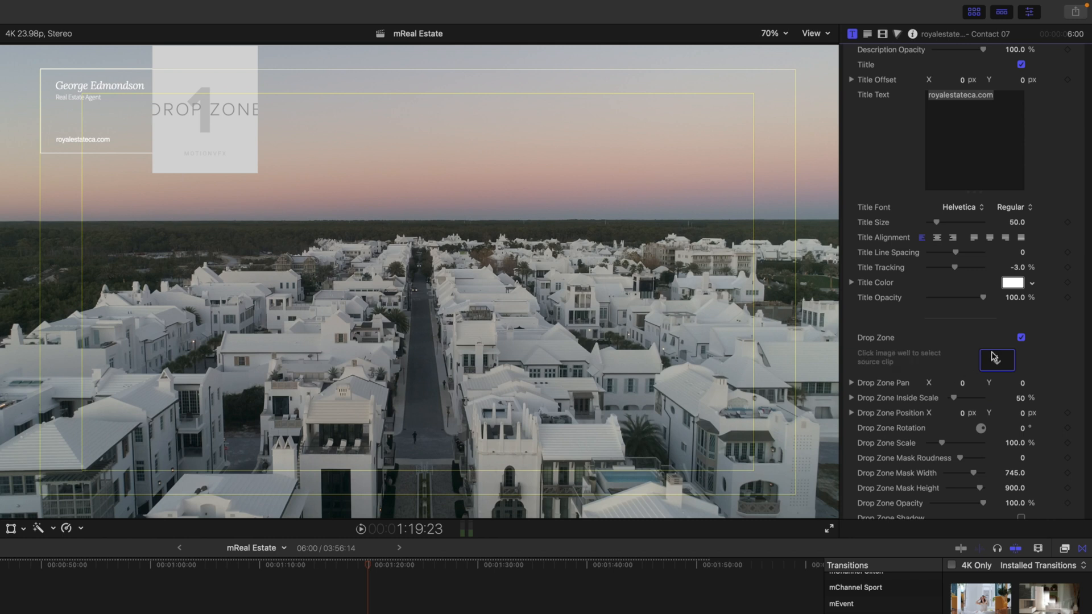
left_click(1021, 338)
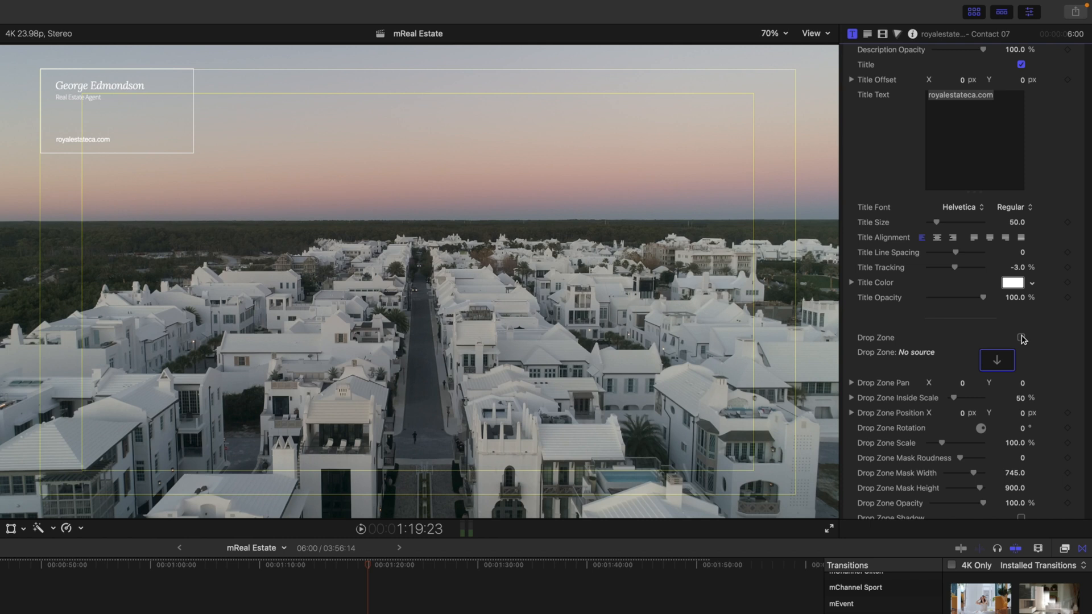
left_click(1020, 338)
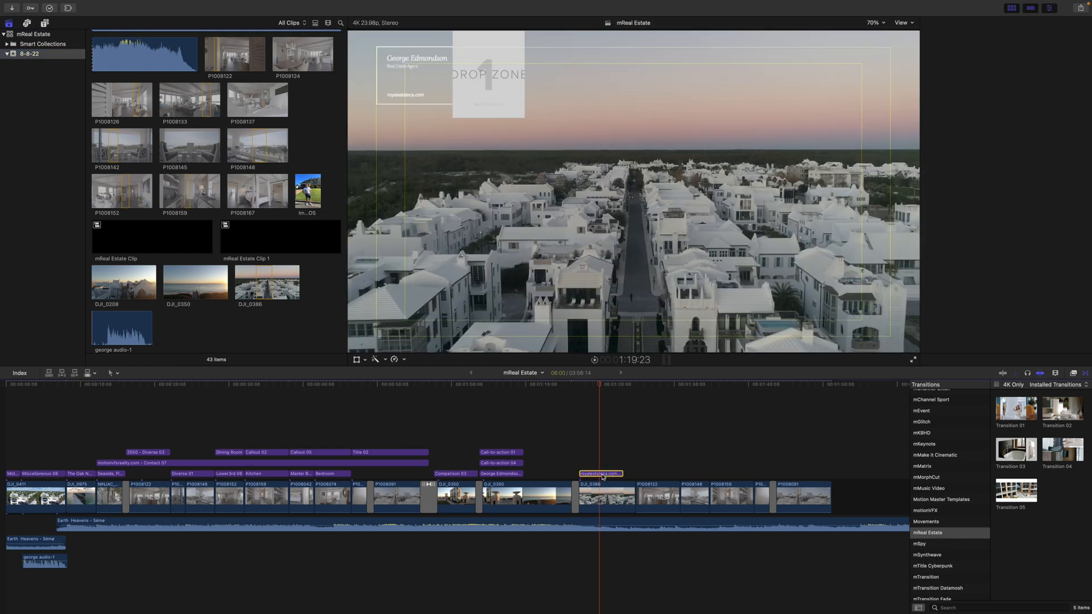
left_click(600, 474)
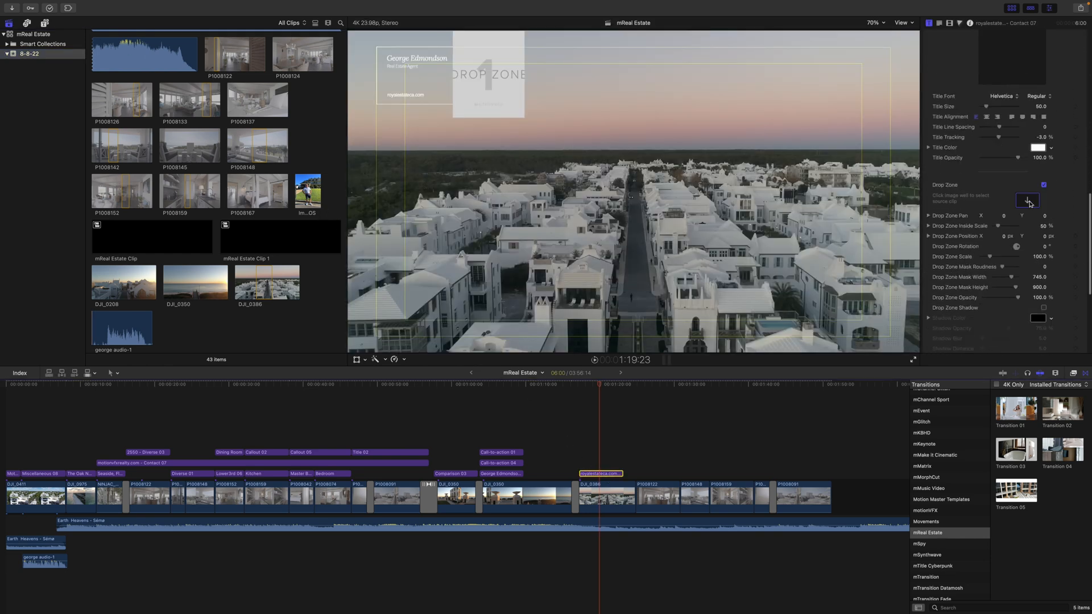
left_click(1027, 202)
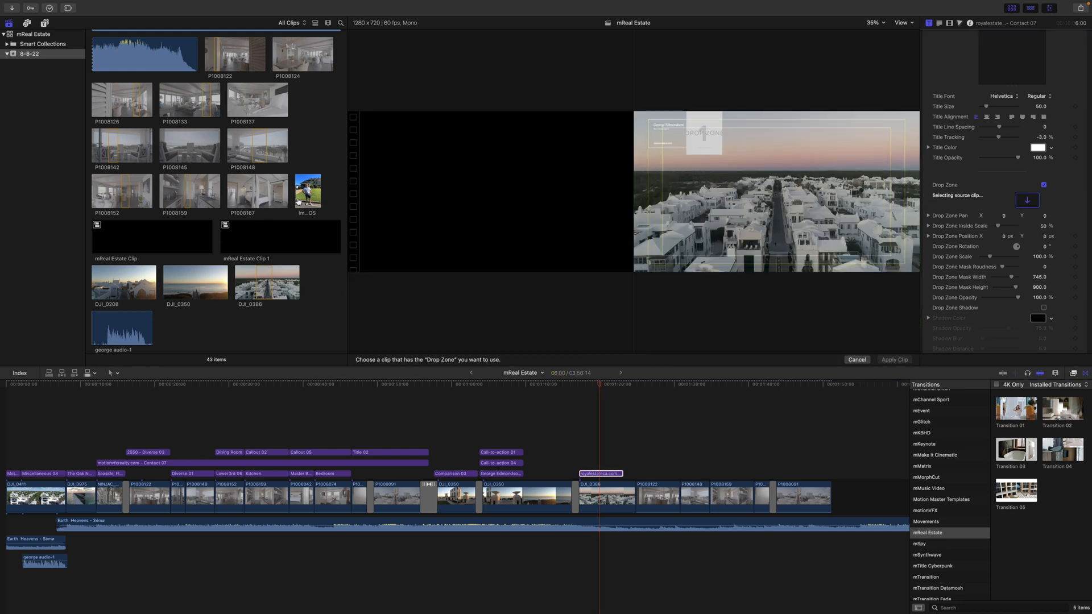
left_click(308, 190)
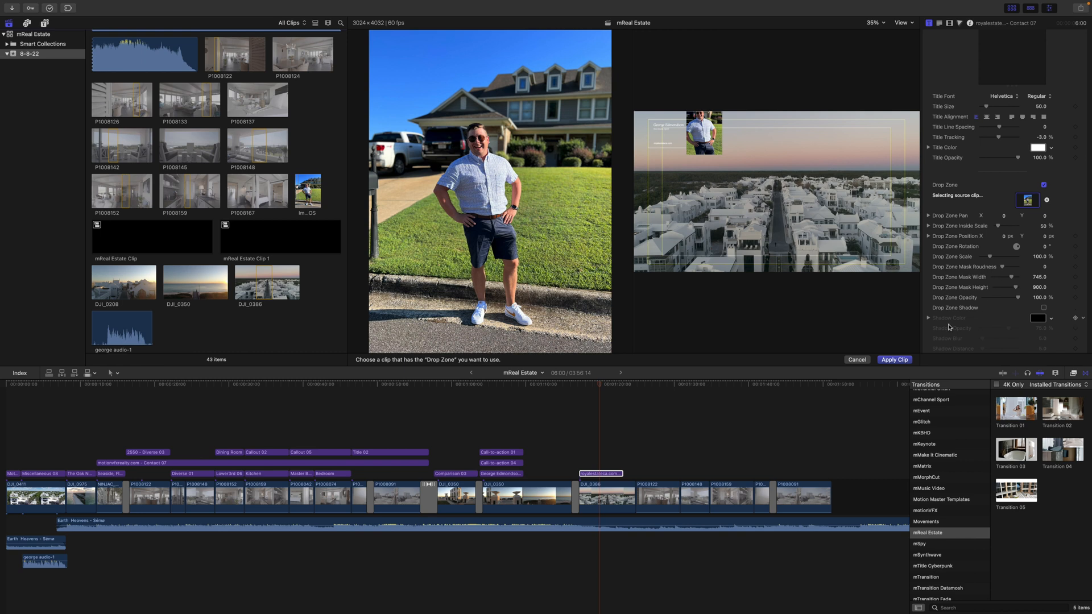
left_click(894, 359)
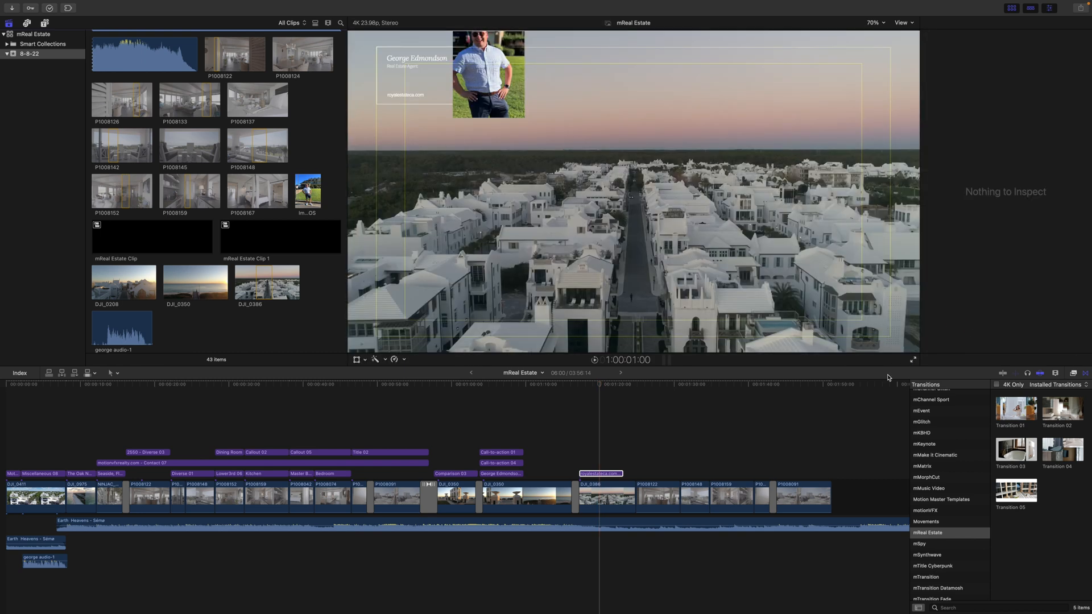
left_click(599, 474)
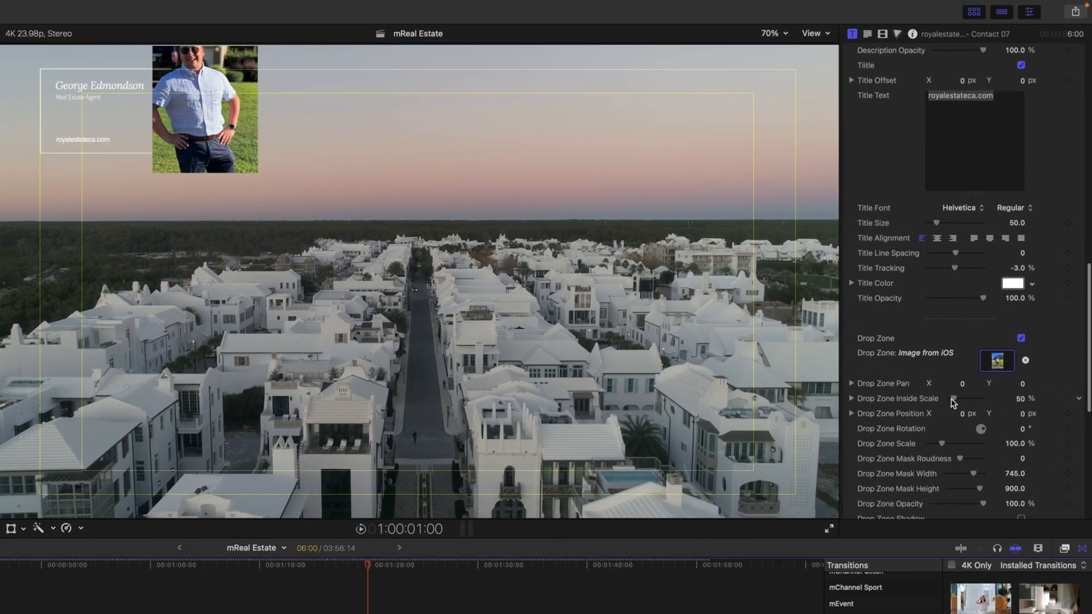
scroll("down", 3)
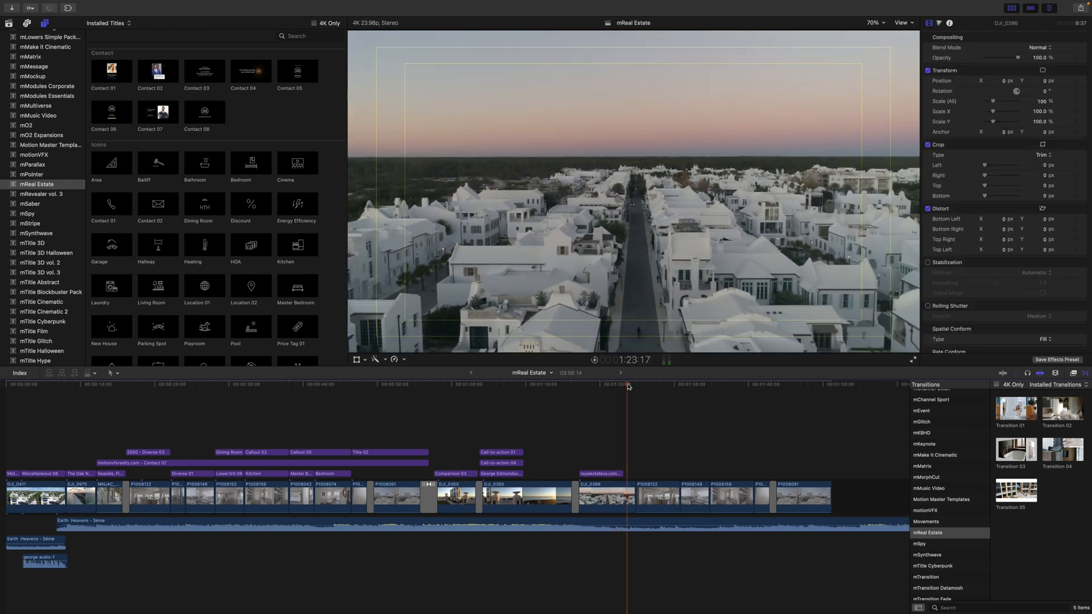
Park the playhead on the interior living room shot for the Living Room icon
left_click(635, 385)
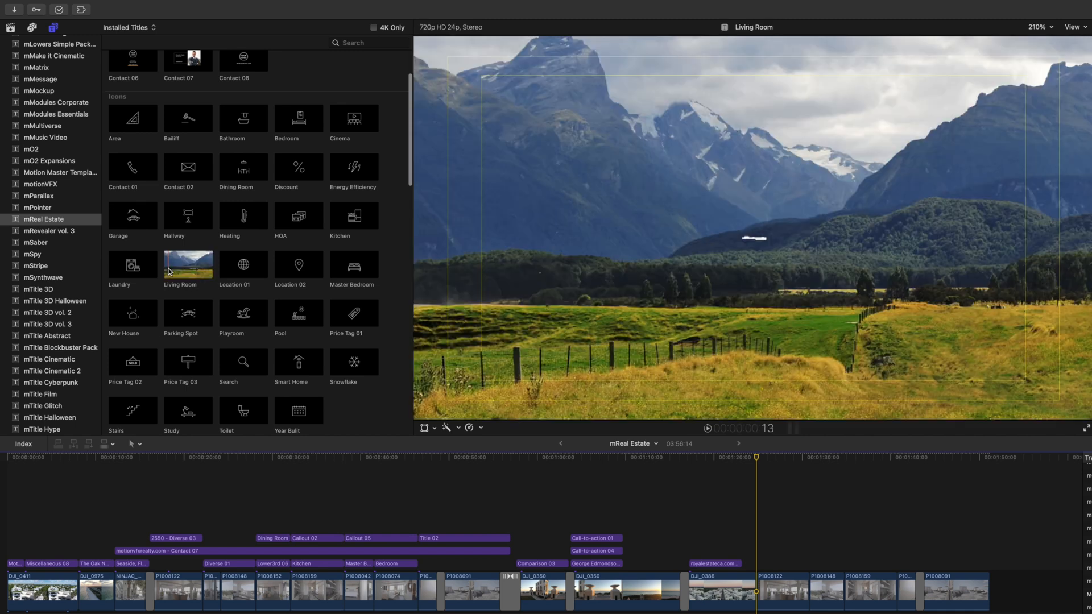
mouse_move(175, 271)
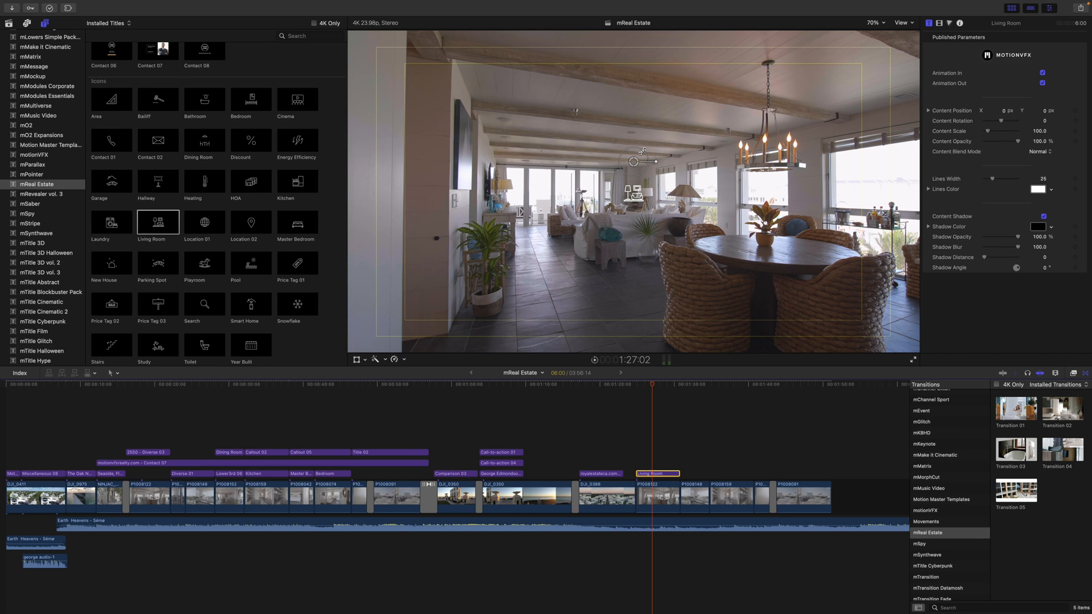
Scale up the Living Room icon and nudge it into the shot's lower-right corner
left_click_drag(634, 162, 652, 143)
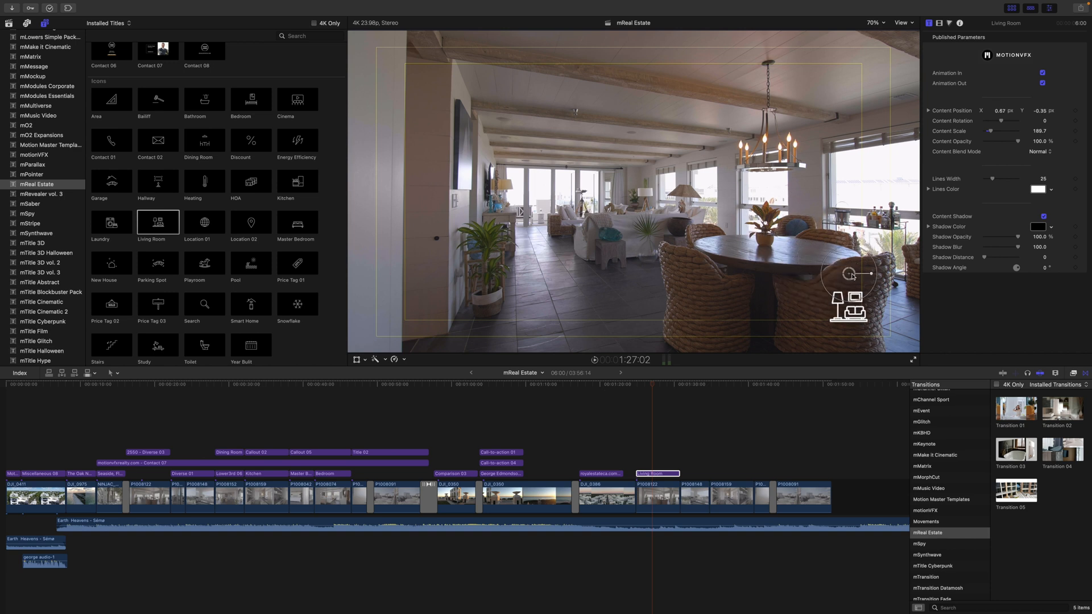
left_click_drag(850, 274, 870, 287)
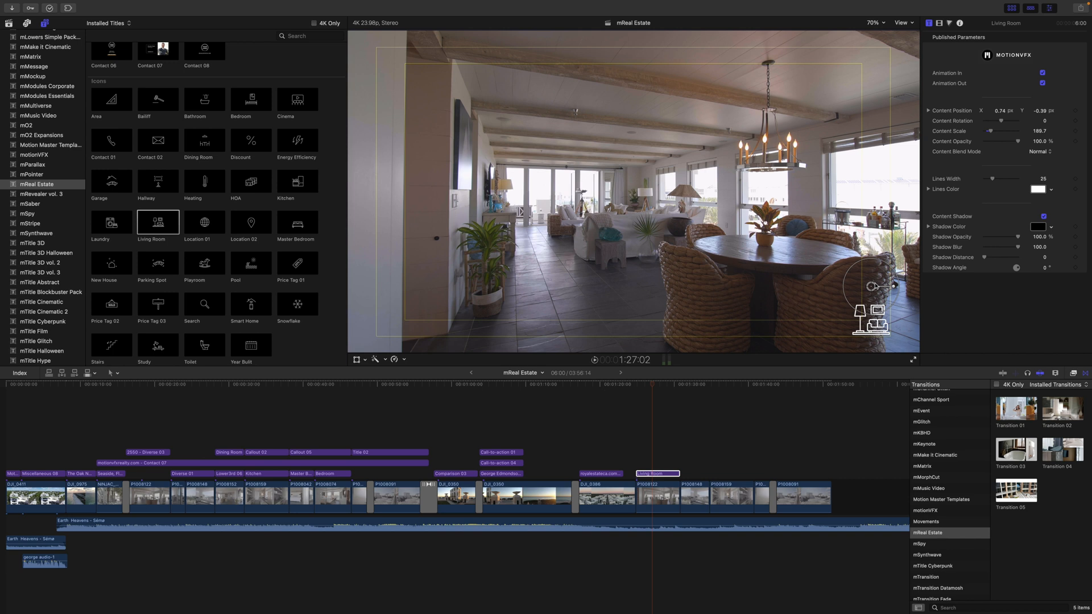
mouse_move(754, 293)
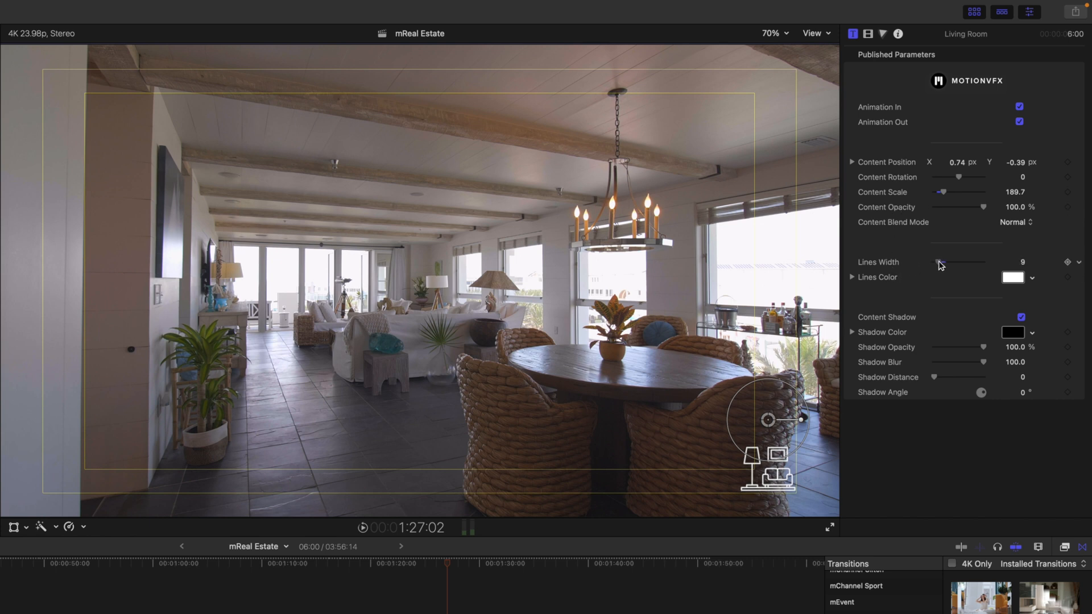
left_click_drag(939, 261, 968, 262)
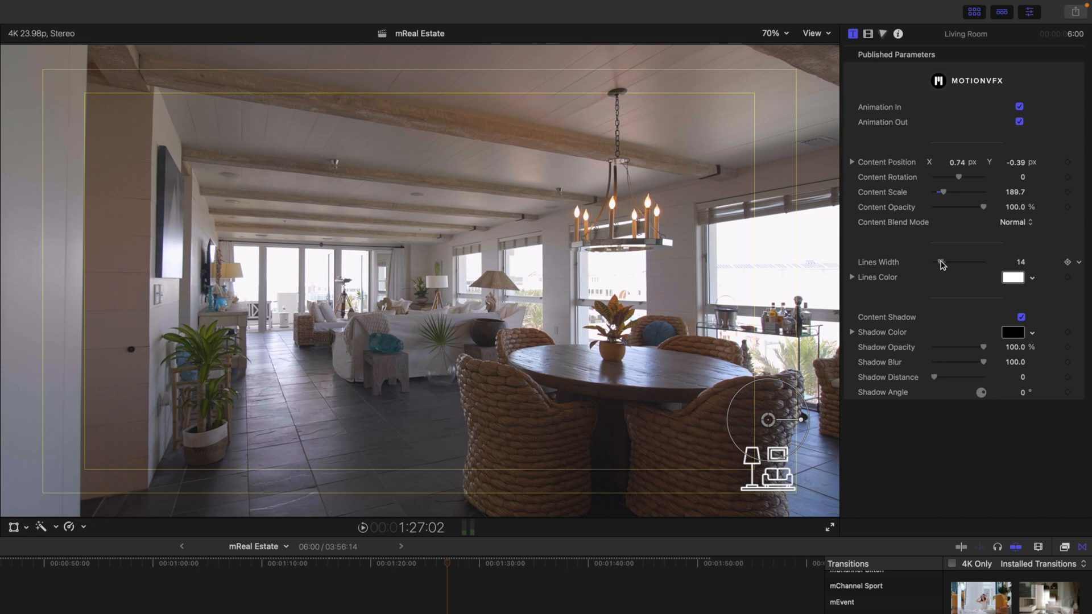
left_click_drag(940, 261, 946, 262)
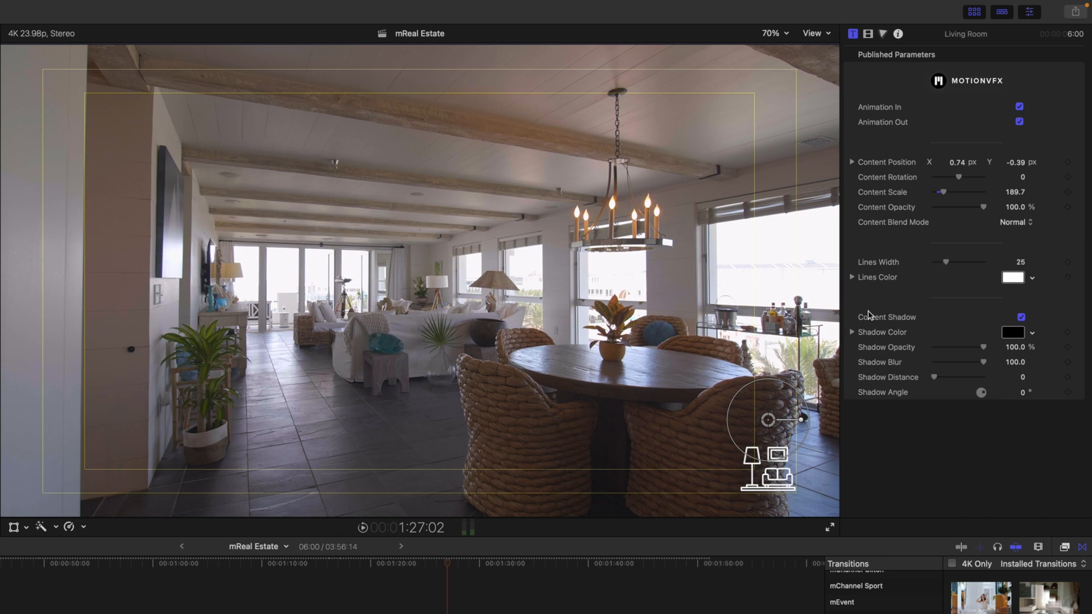
left_click(1019, 317)
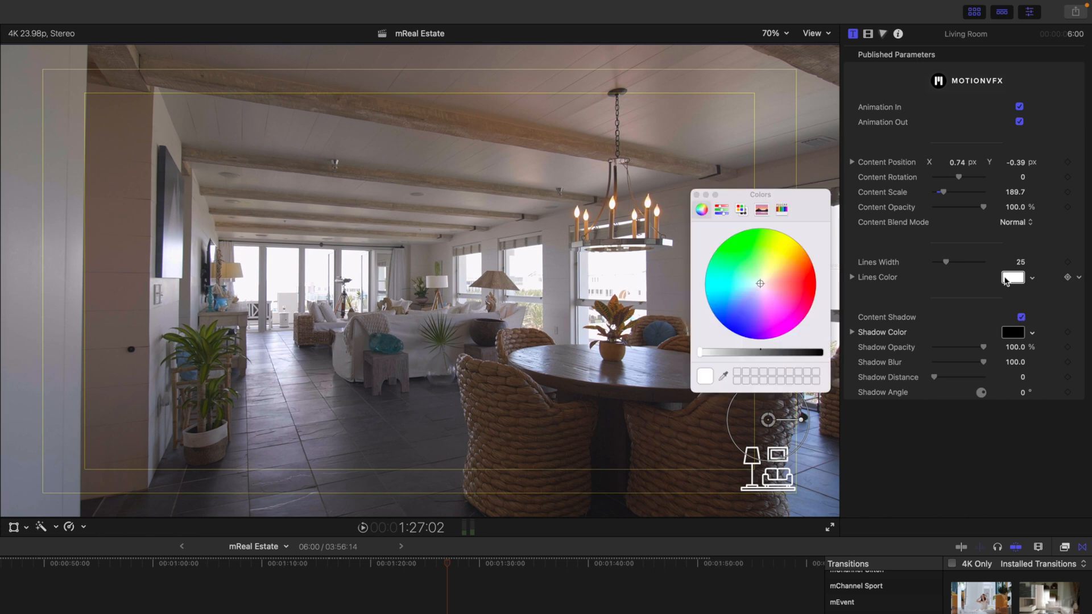
left_click(754, 297)
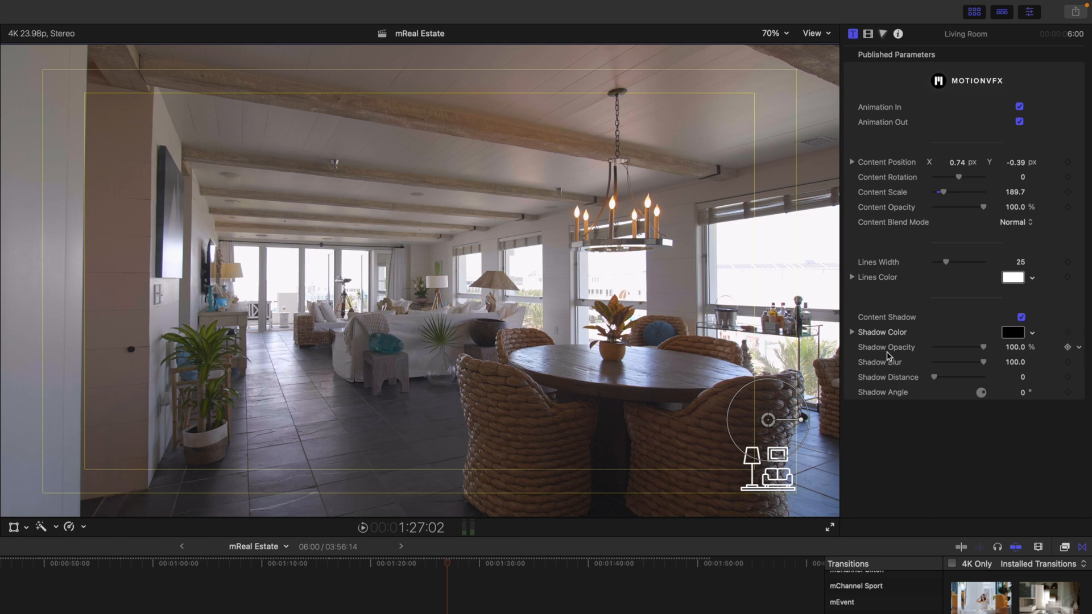
mouse_move(900, 384)
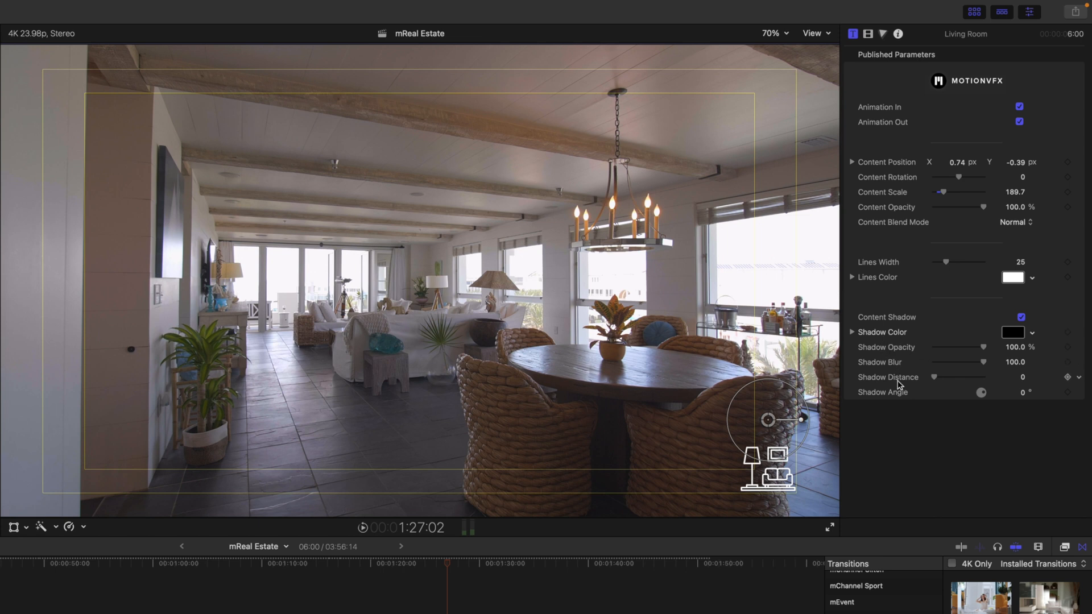
mouse_move(910, 403)
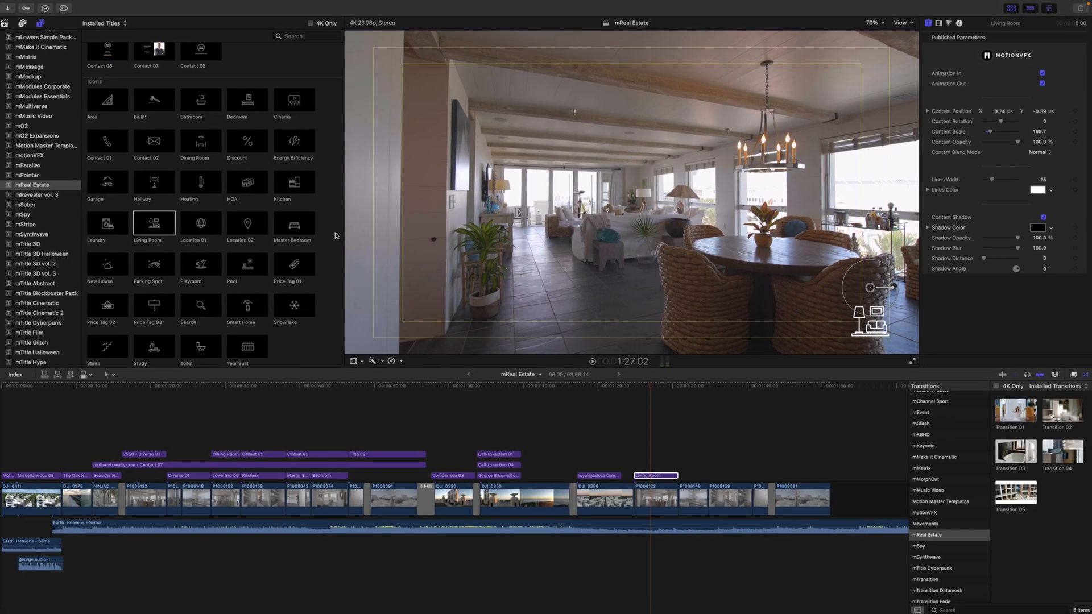
Shift the Lower3rd 06 title down toward the bottom-left of the living room shot
scroll("down", 3)
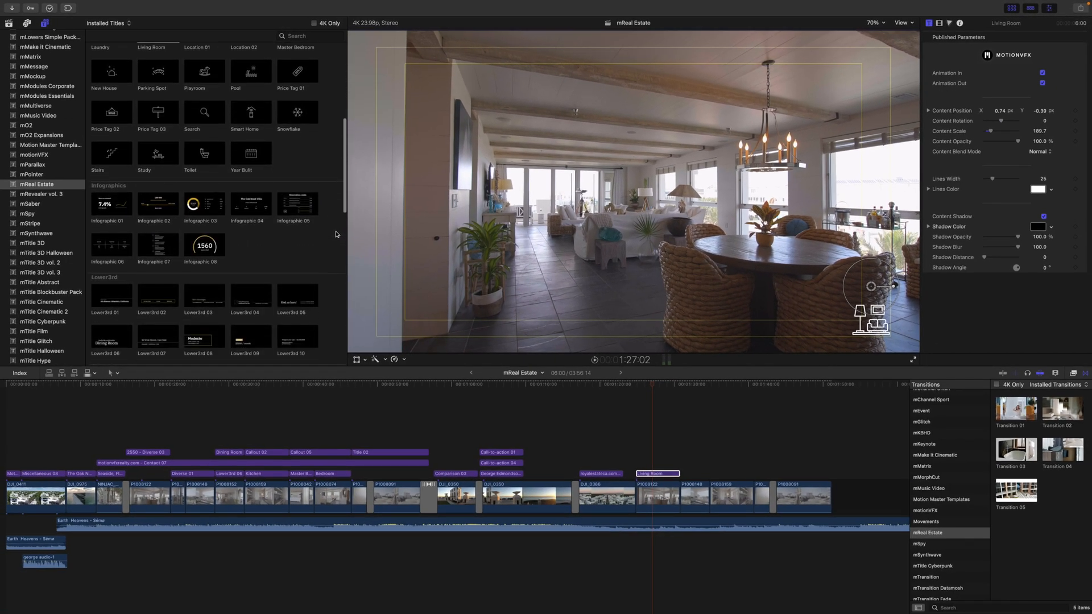
scroll("down", 3)
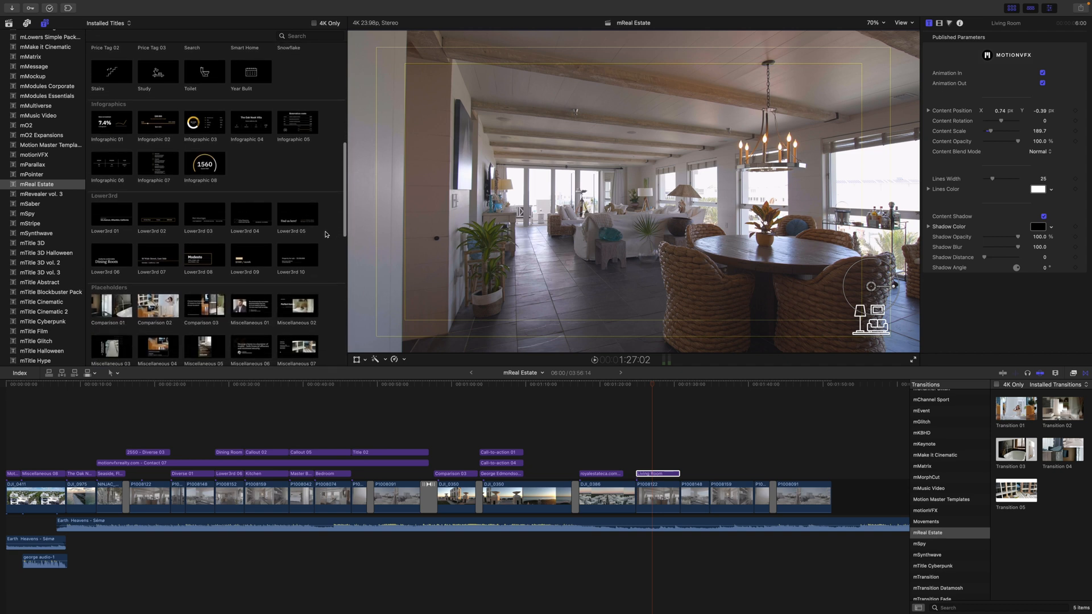
scroll("down", 3)
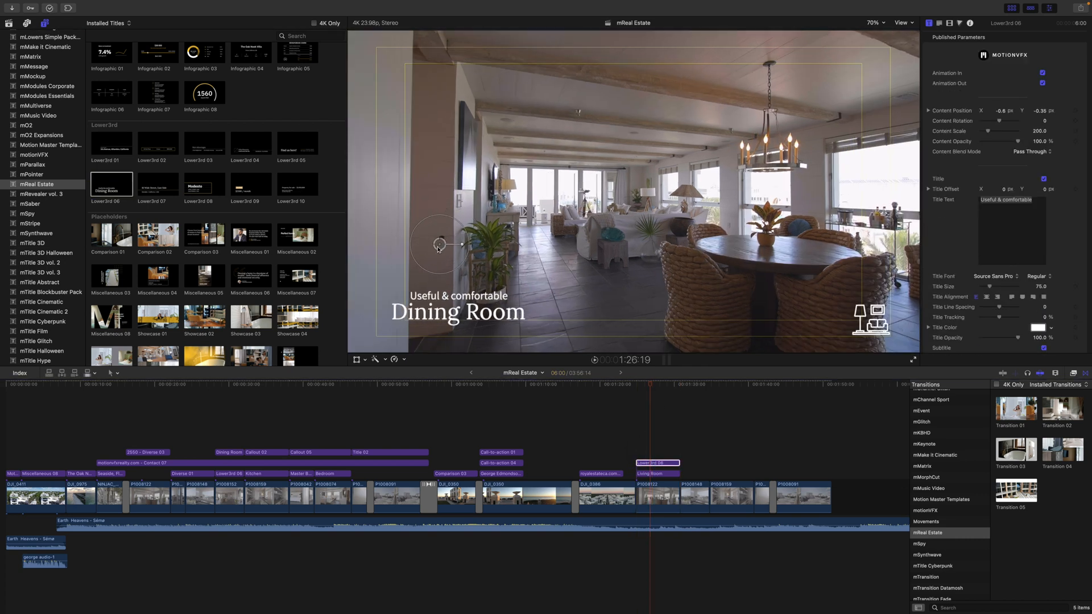
left_click_drag(438, 244, 428, 260)
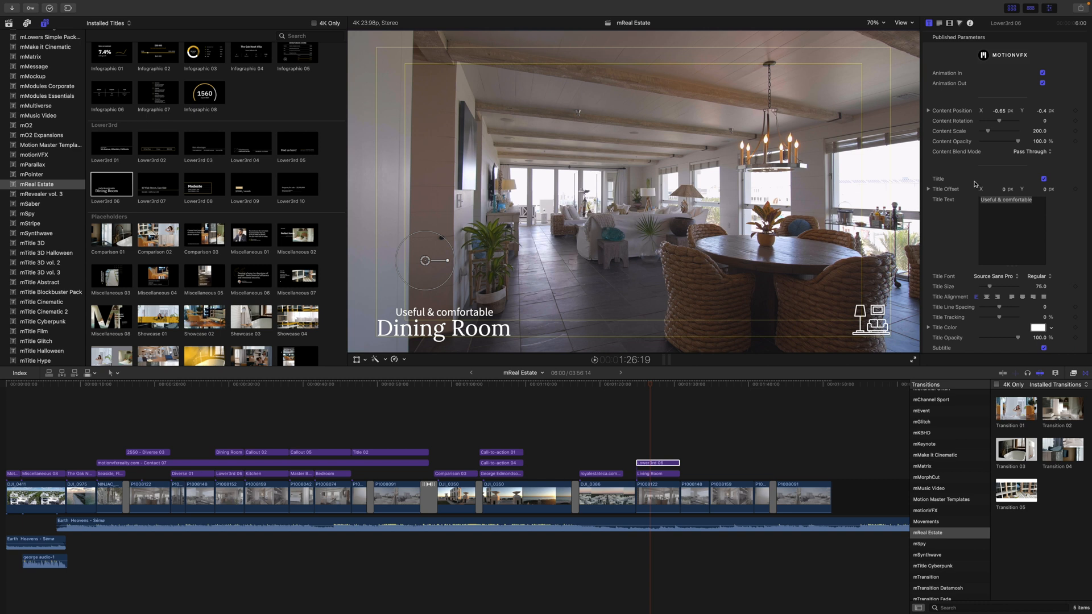
Change the lower third's Subtitle Text to Living Room
scroll("down", 3)
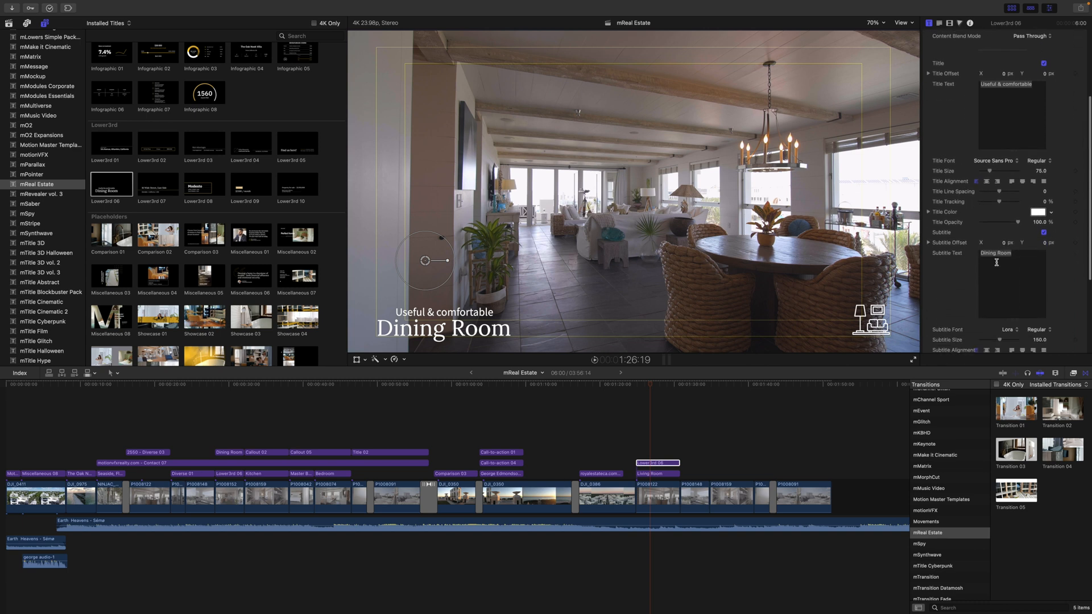
type("Li Room")
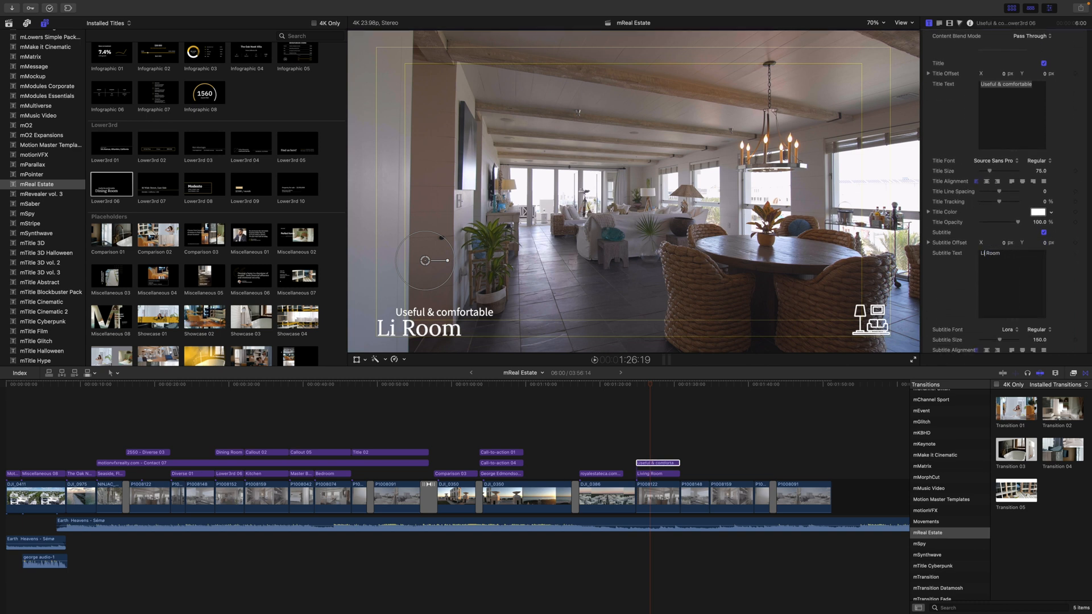
type("Living Room")
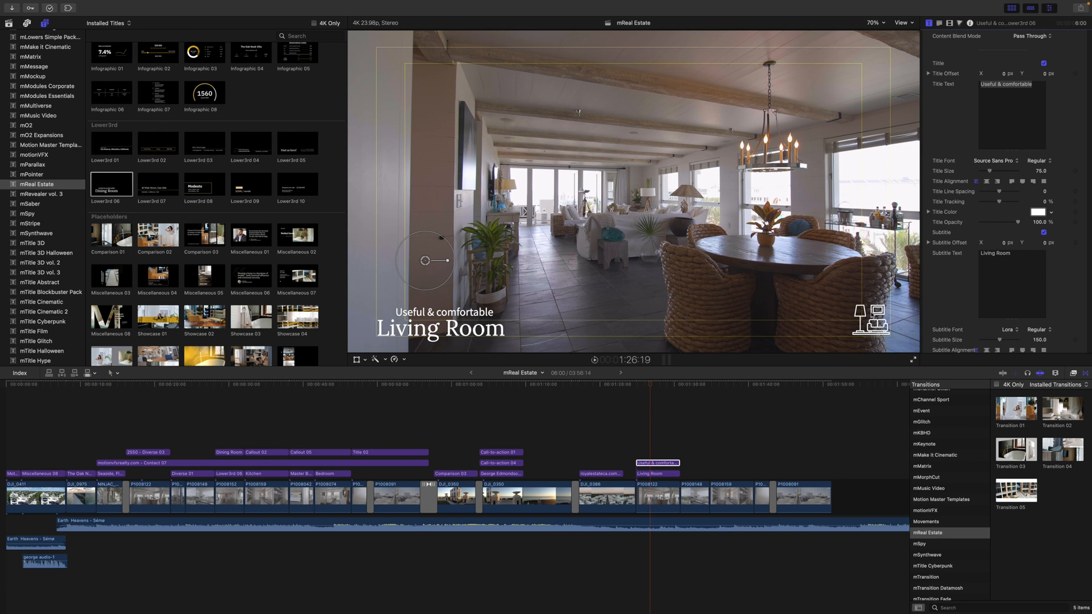
mouse_move(825, 292)
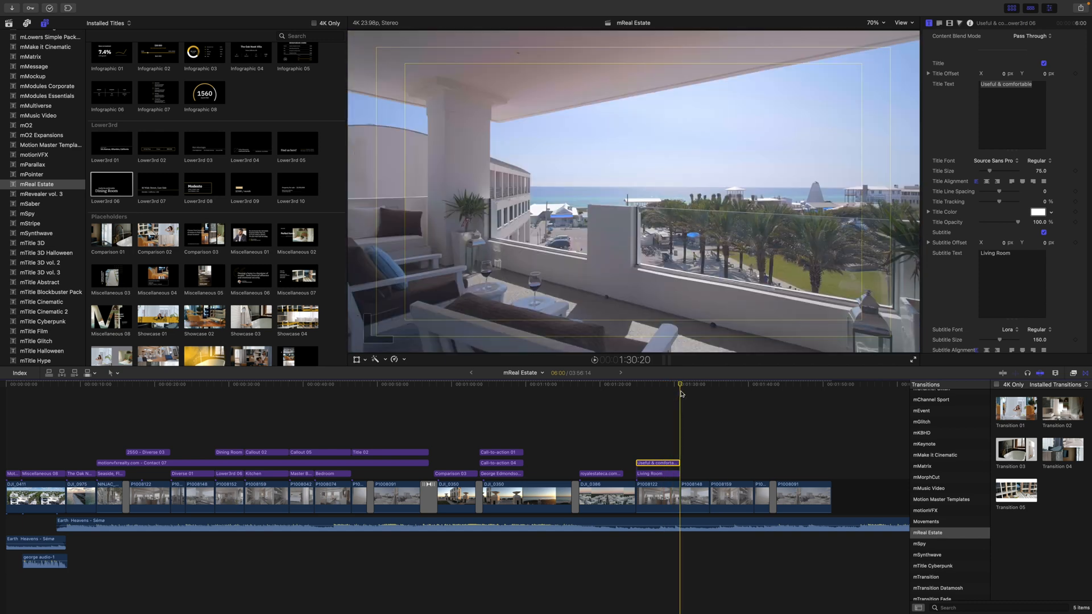
mouse_move(683, 393)
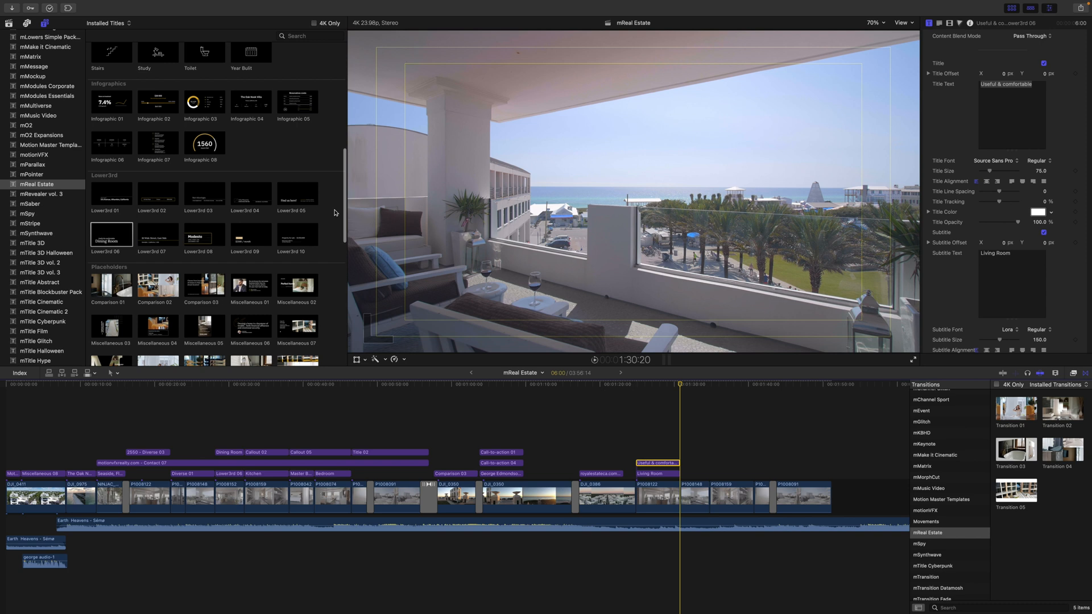
mouse_move(313, 157)
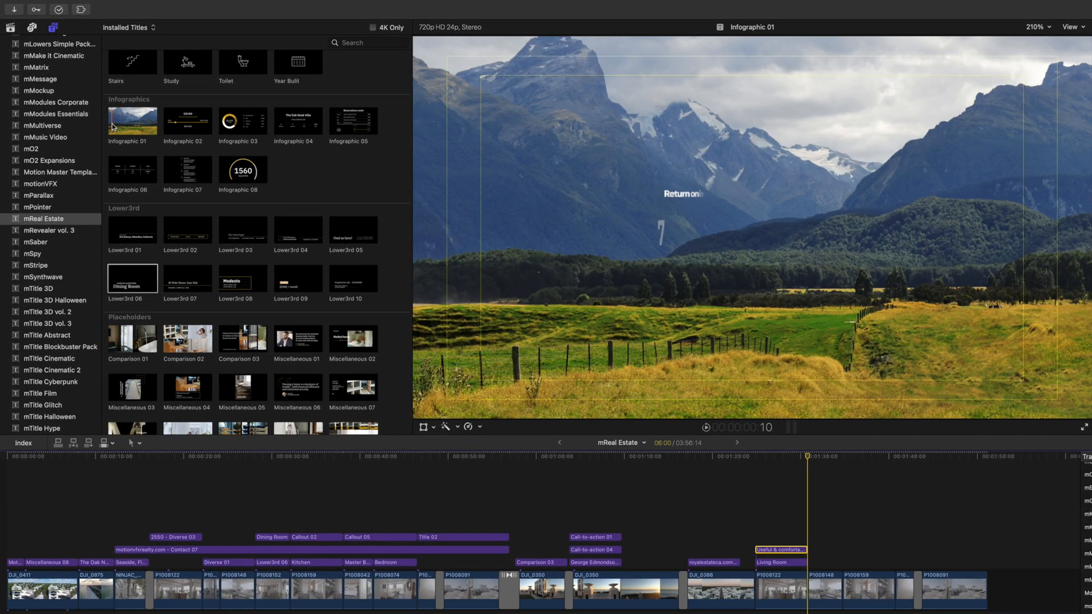
Pick the Infographic 01 return-on-investment title for the balcony shot
left_click(131, 120)
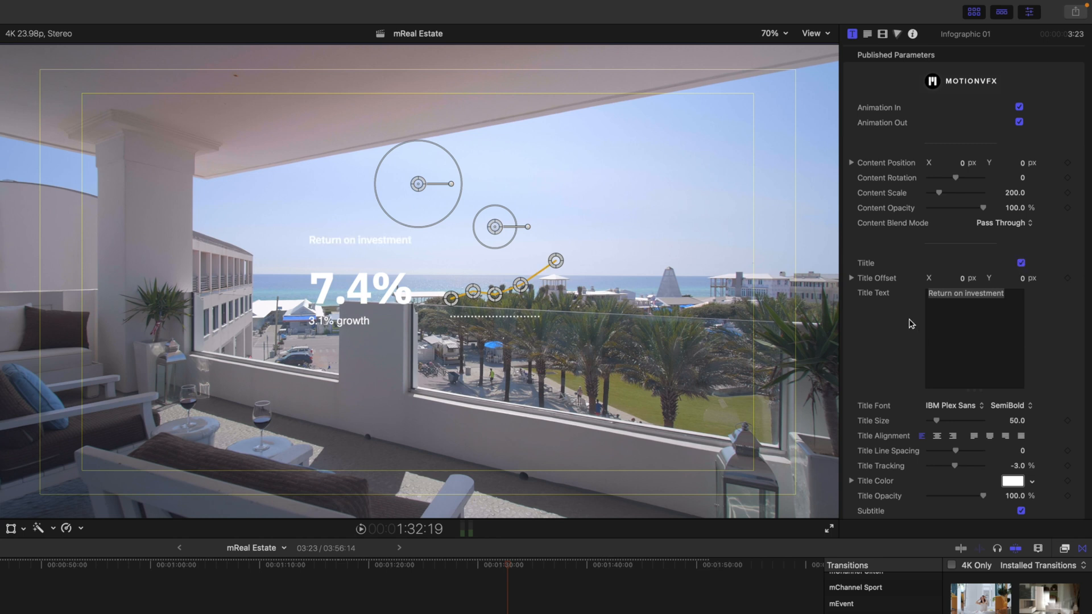
Turn on a shadow behind the Return on investment infographic's text
scroll("down", 3)
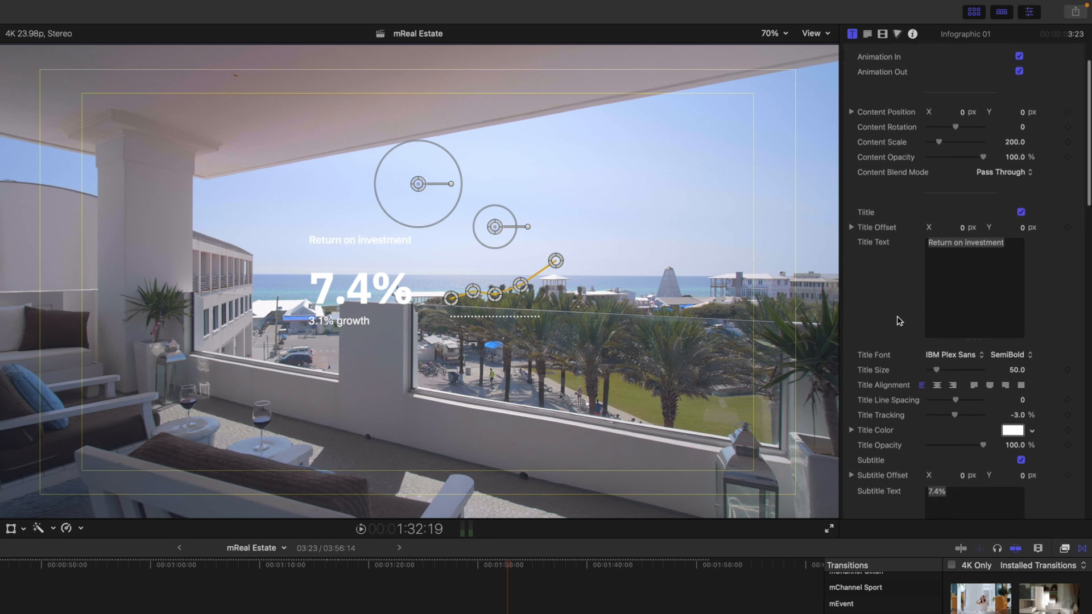
scroll("down", 3)
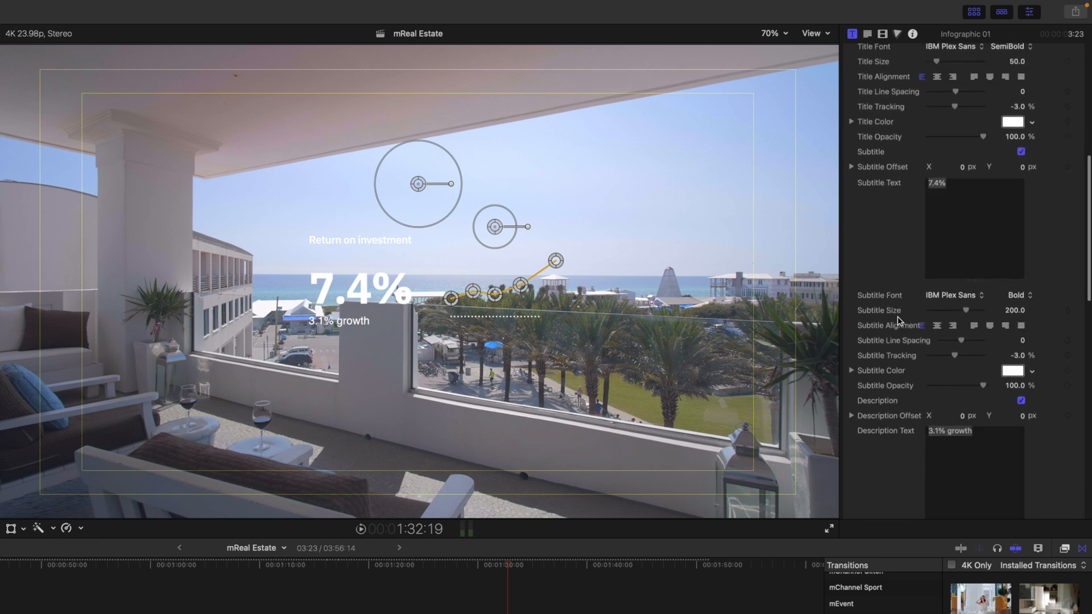
scroll("down", 3)
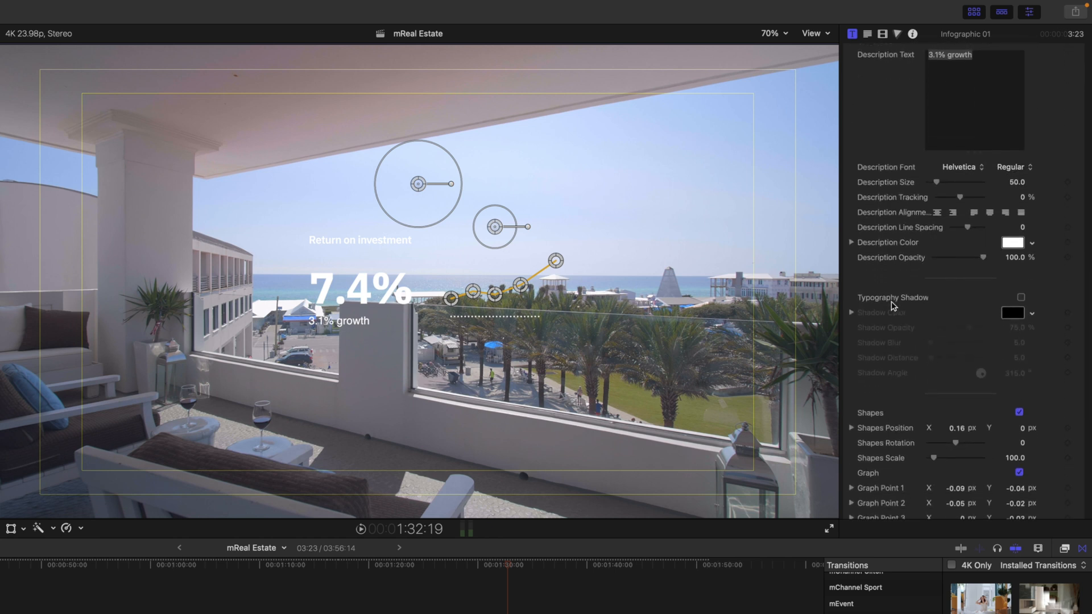
left_click(1021, 298)
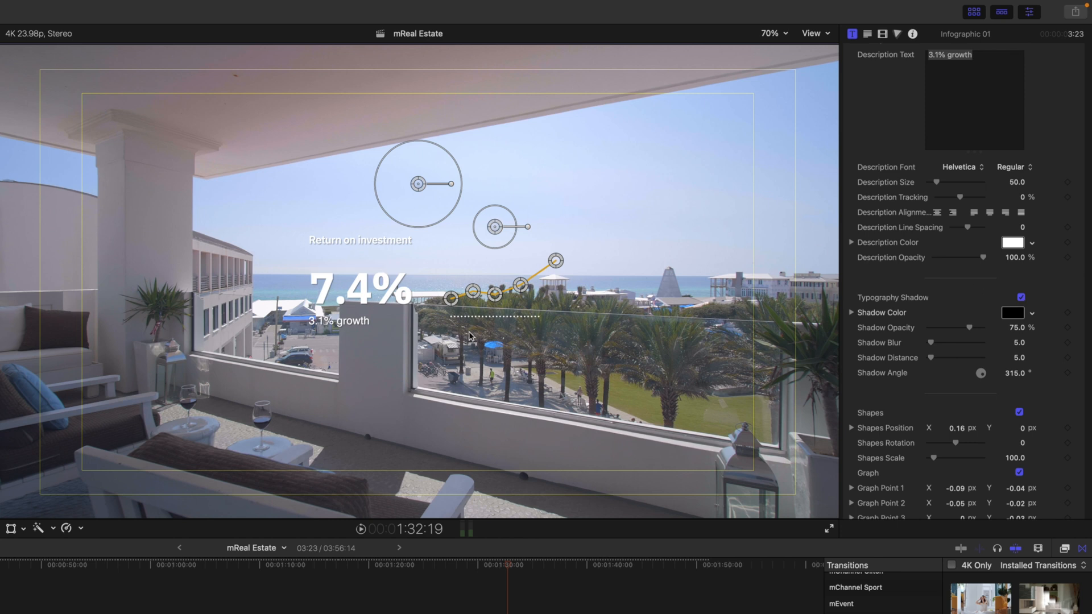
scroll("down", 3)
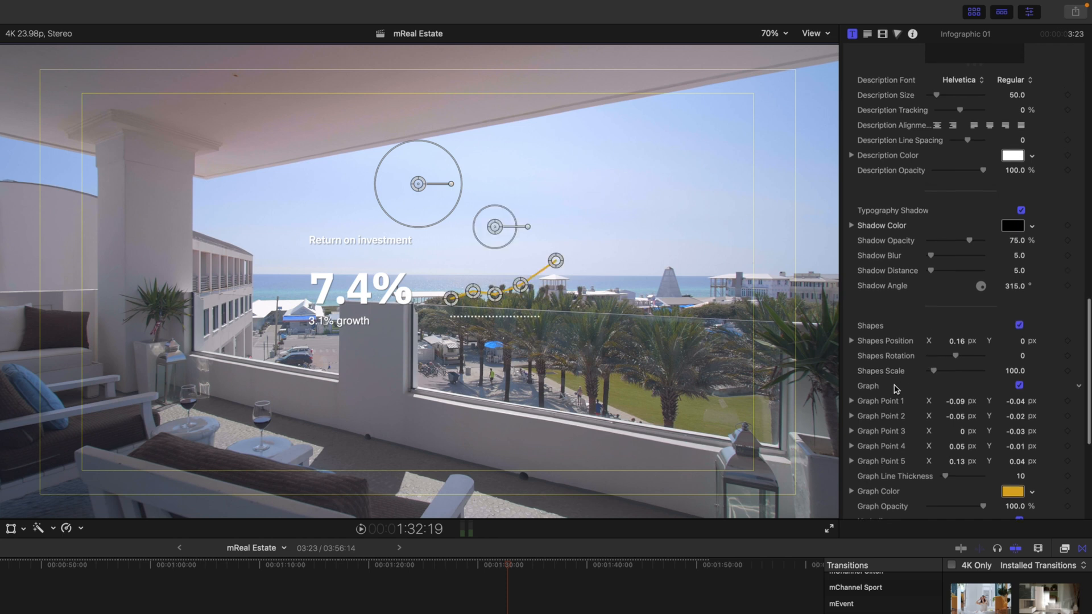
scroll("down", 3)
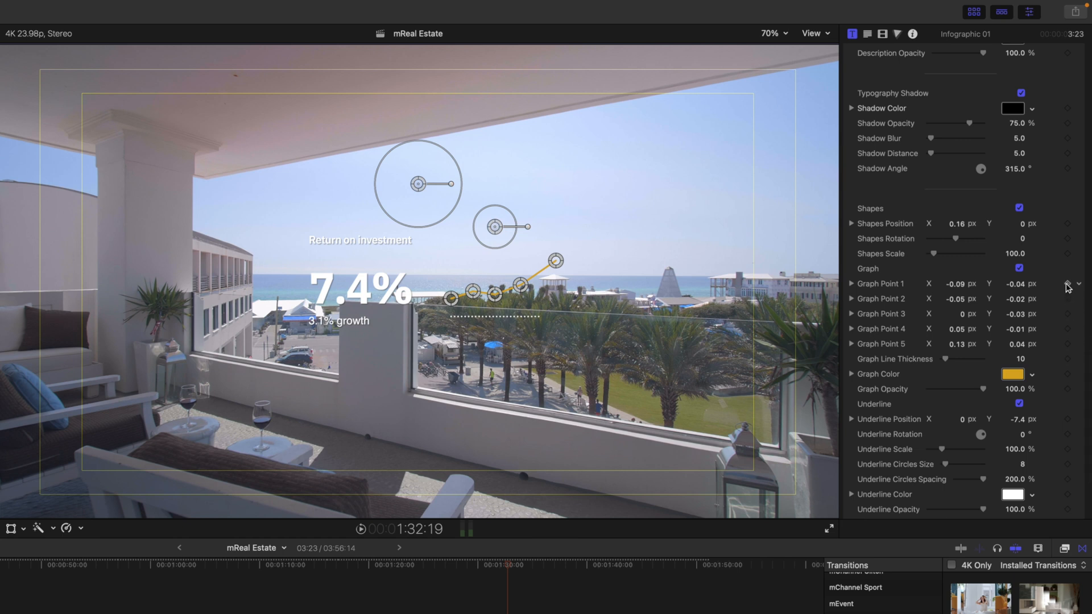
Reposition the graph line's final point (Graph Point 5) and adjust the Shapes Shadow setting
left_click_drag(556, 261, 567, 272)
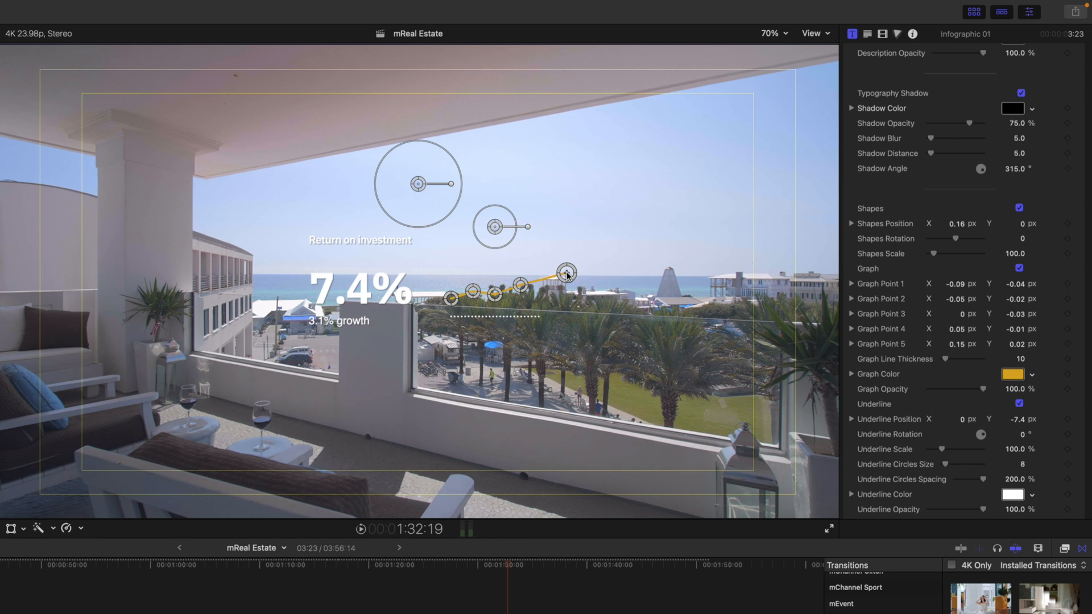
left_click_drag(566, 272, 554, 258)
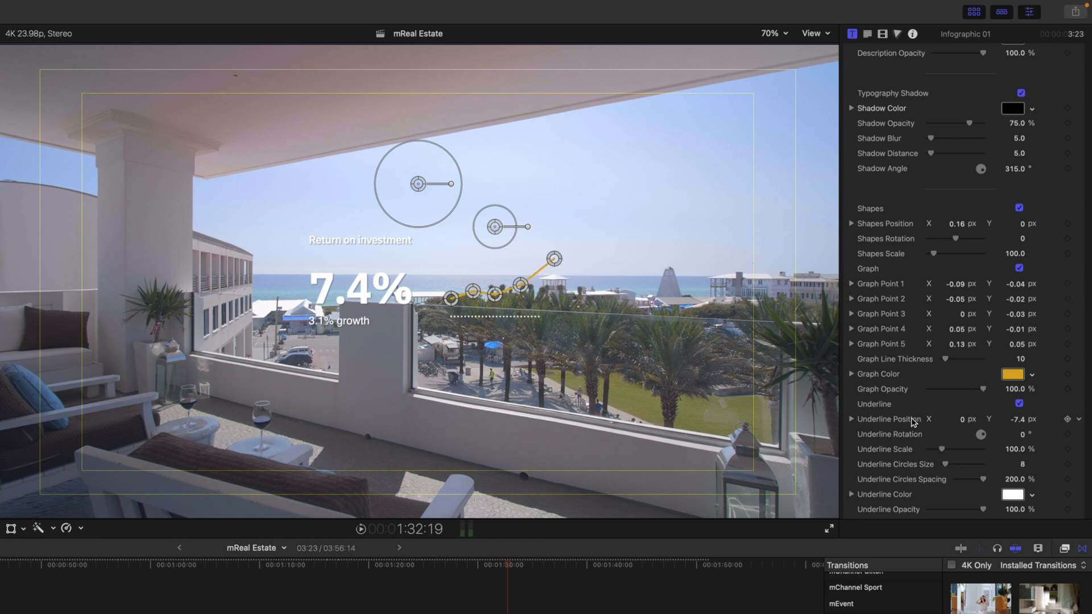
scroll("down", 3)
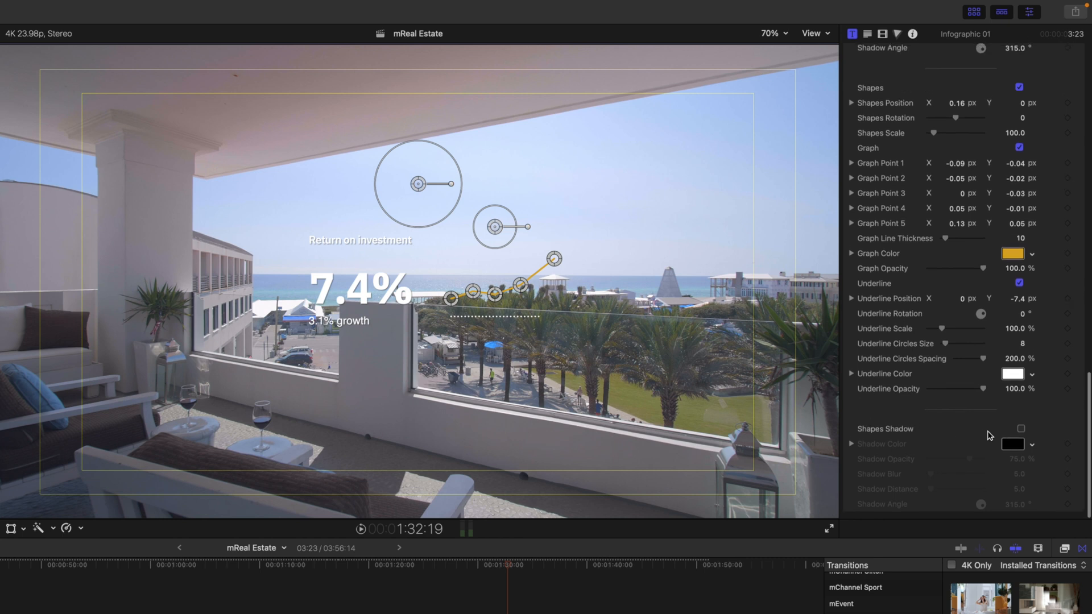
left_click(1020, 429)
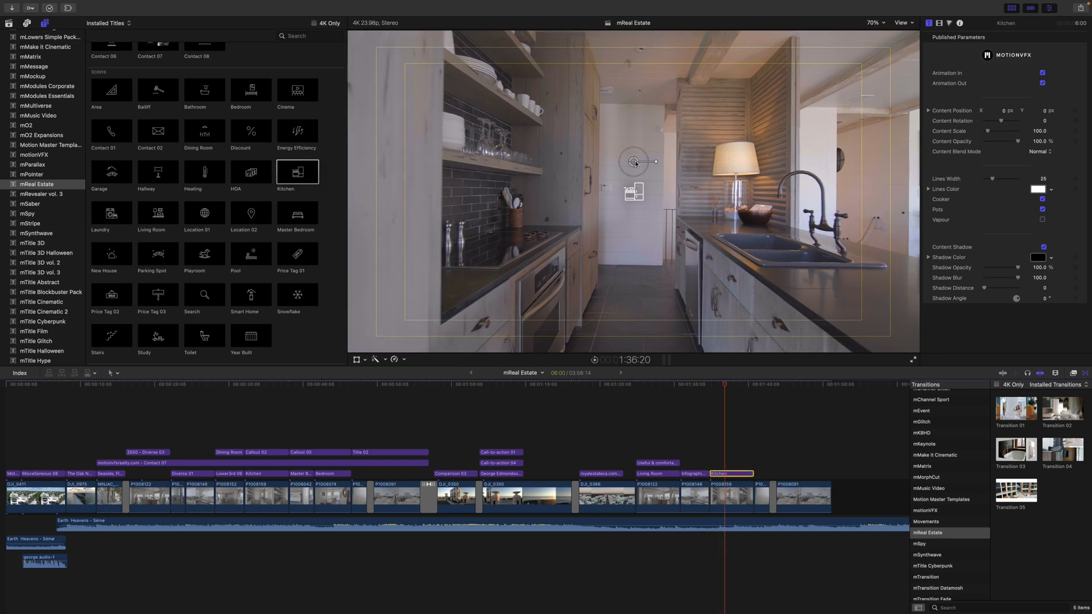
Move the Kitchen icon to the lower-right corner and enlarge it
left_click_drag(634, 161, 883, 296)
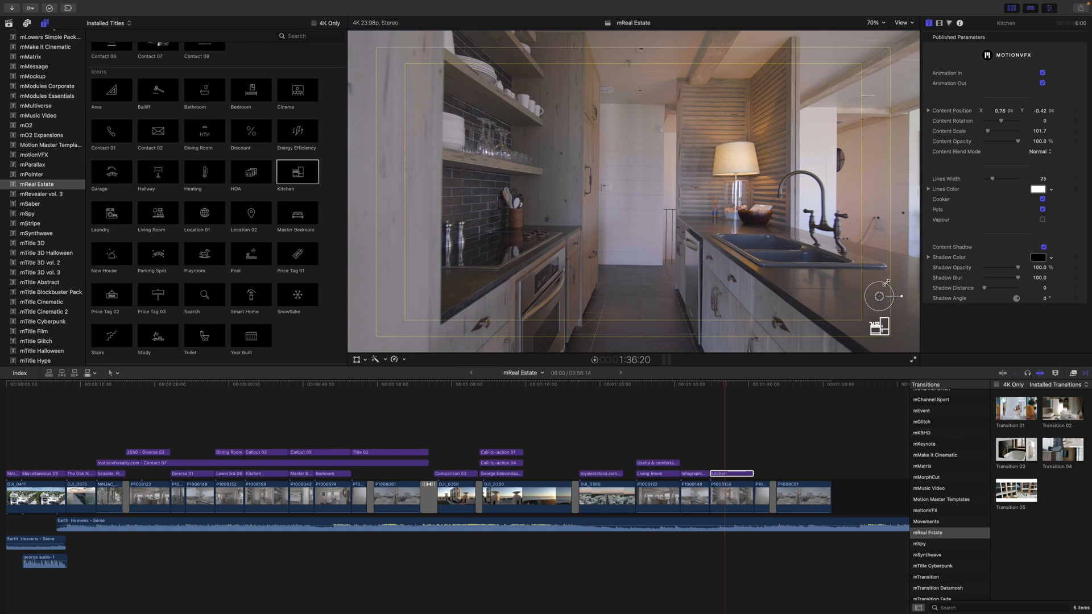
left_click_drag(885, 282, 874, 292)
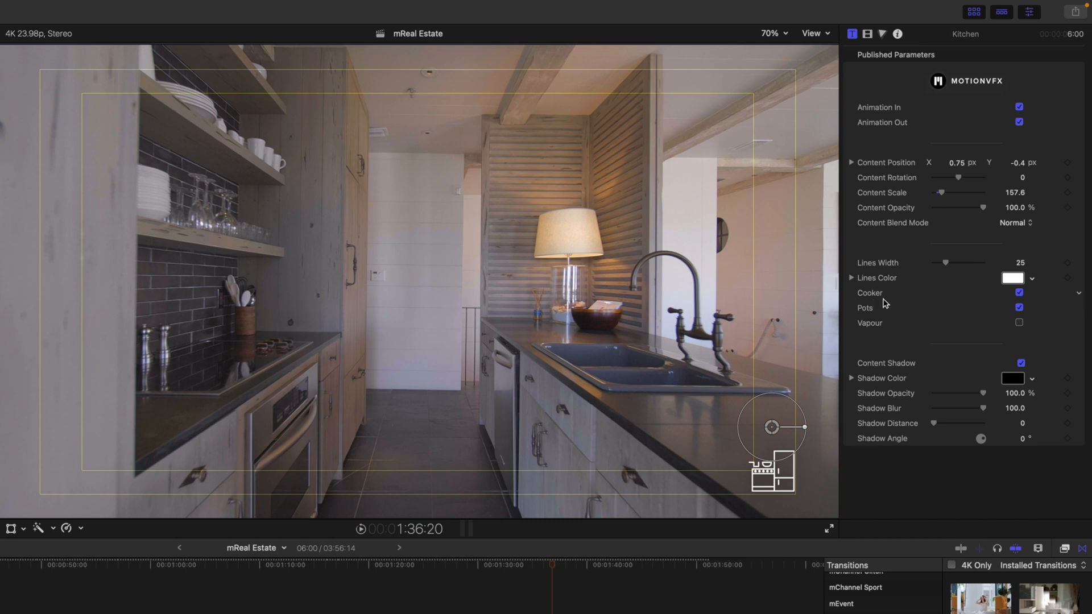
Toggle the Kitchen icon's Cooker and Pots appliance details
left_click(1019, 292)
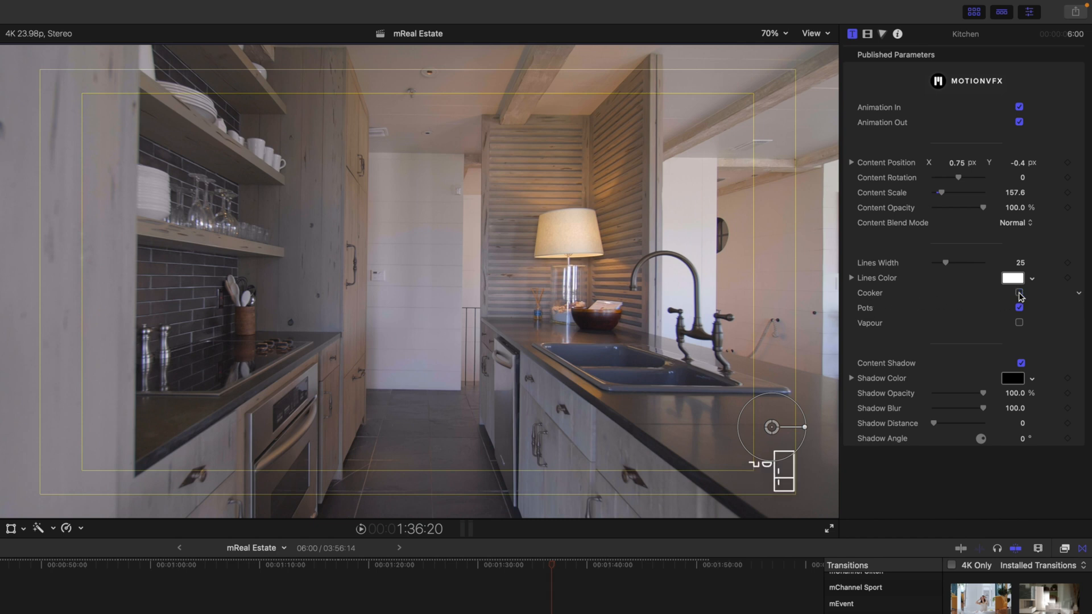
left_click(1019, 292)
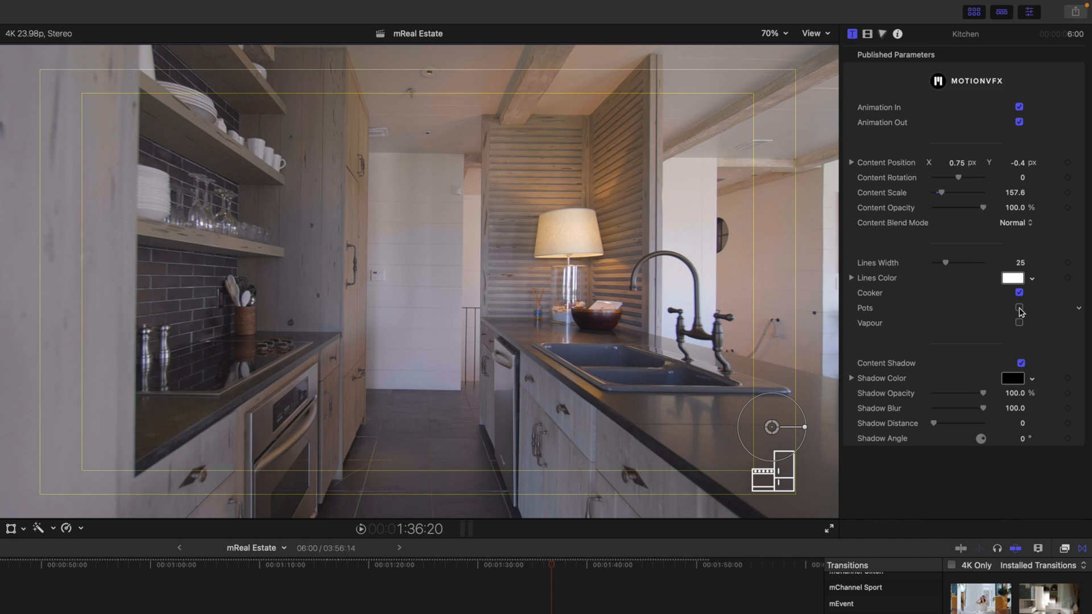
left_click(1019, 308)
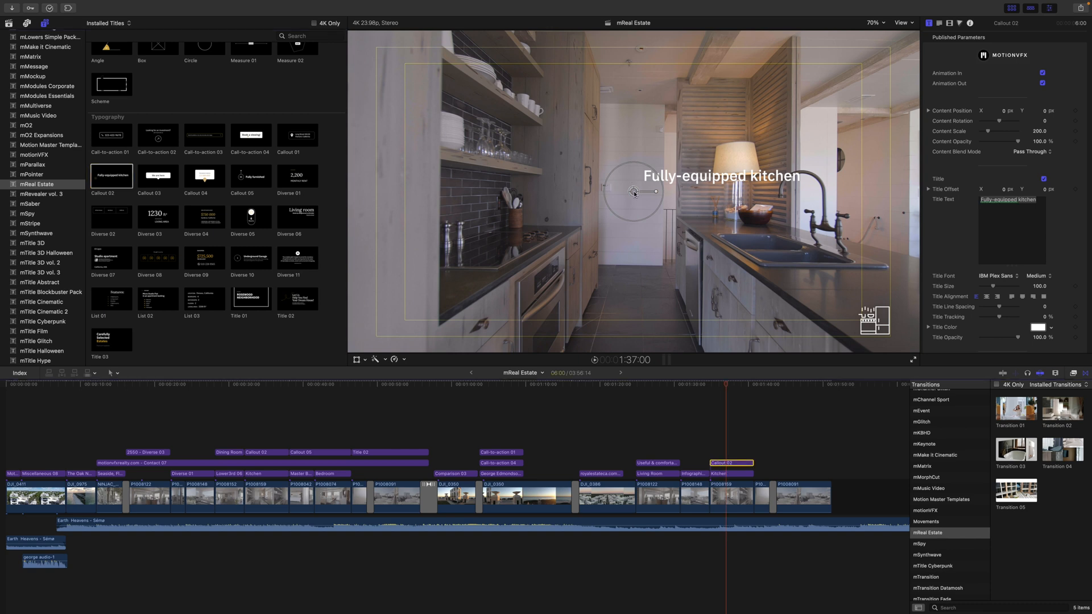
Point the Fully-equipped kitchen callout at the stovetop and switch its shadow on
left_click_drag(634, 192, 545, 249)
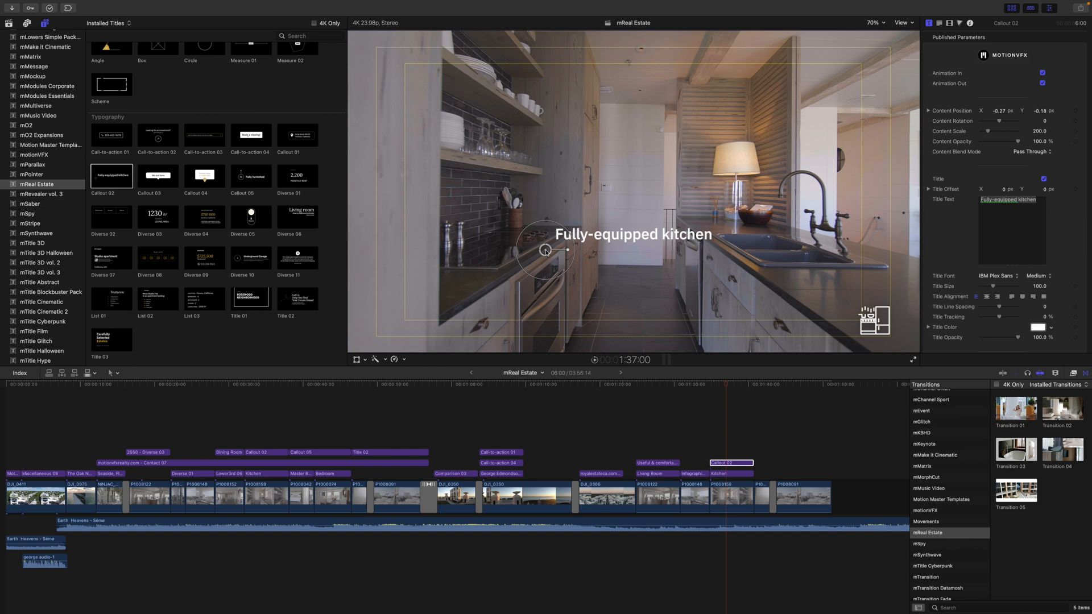
left_click(723, 386)
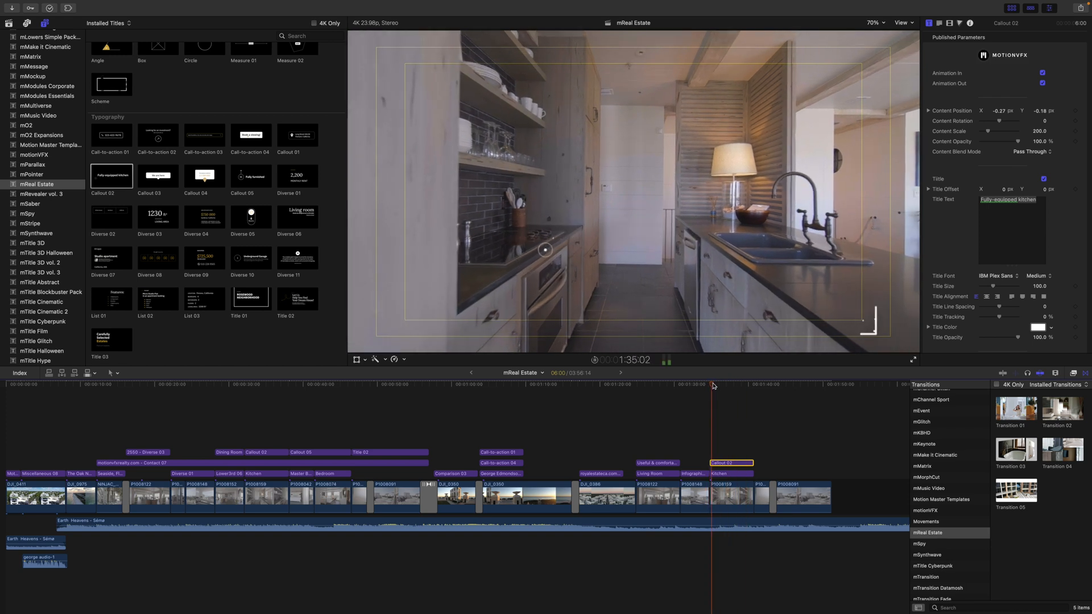
left_click(727, 384)
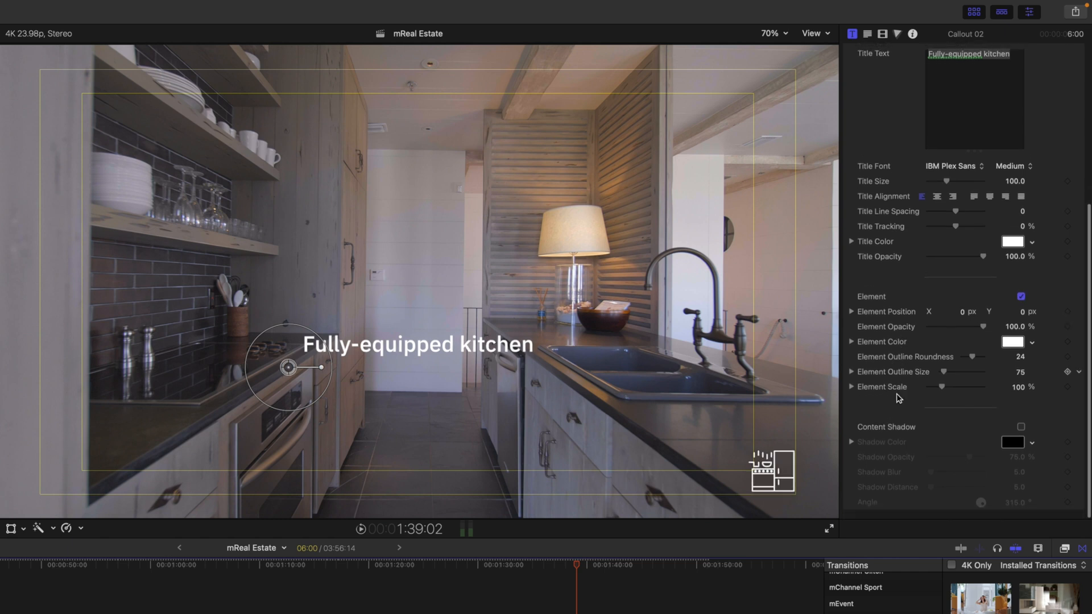
left_click(1020, 428)
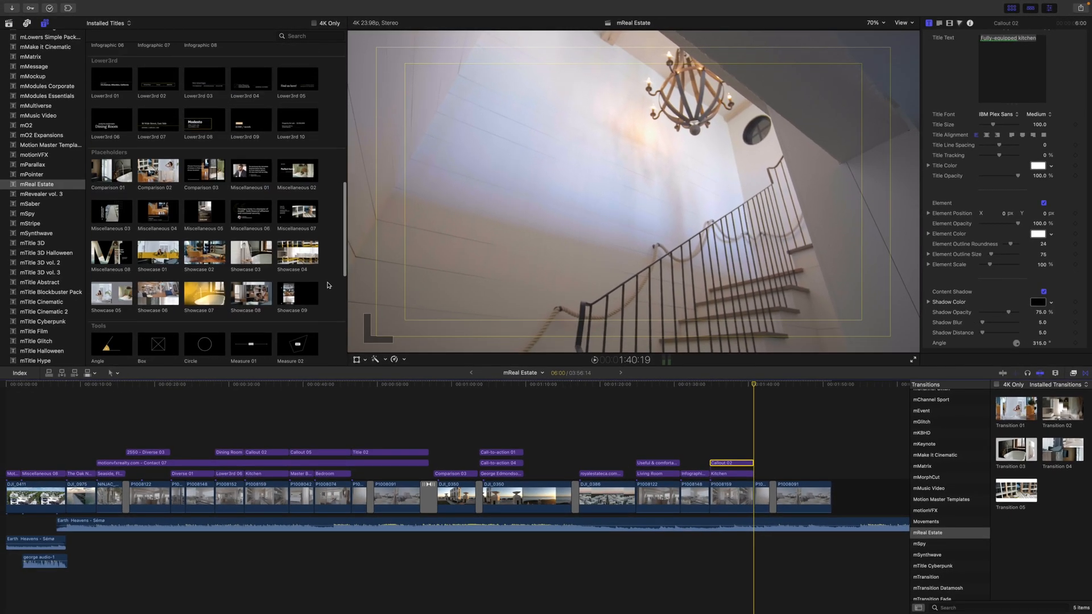
Place Title 02 reading 'Let Us Help You Find Your Dream House!' over the rooftop terrace shot
scroll("down", 3)
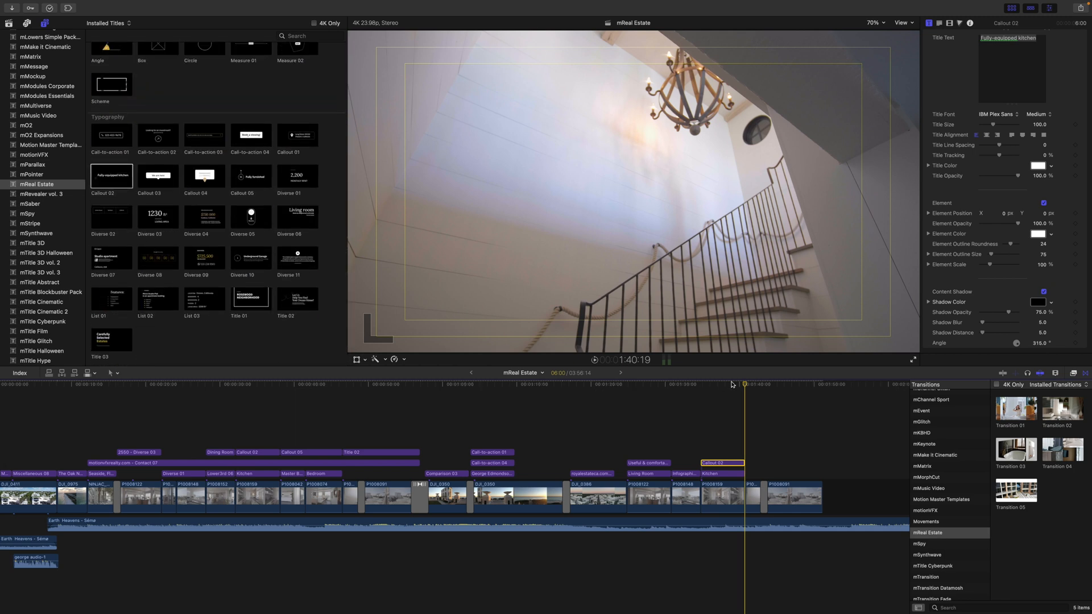
left_click(296, 298)
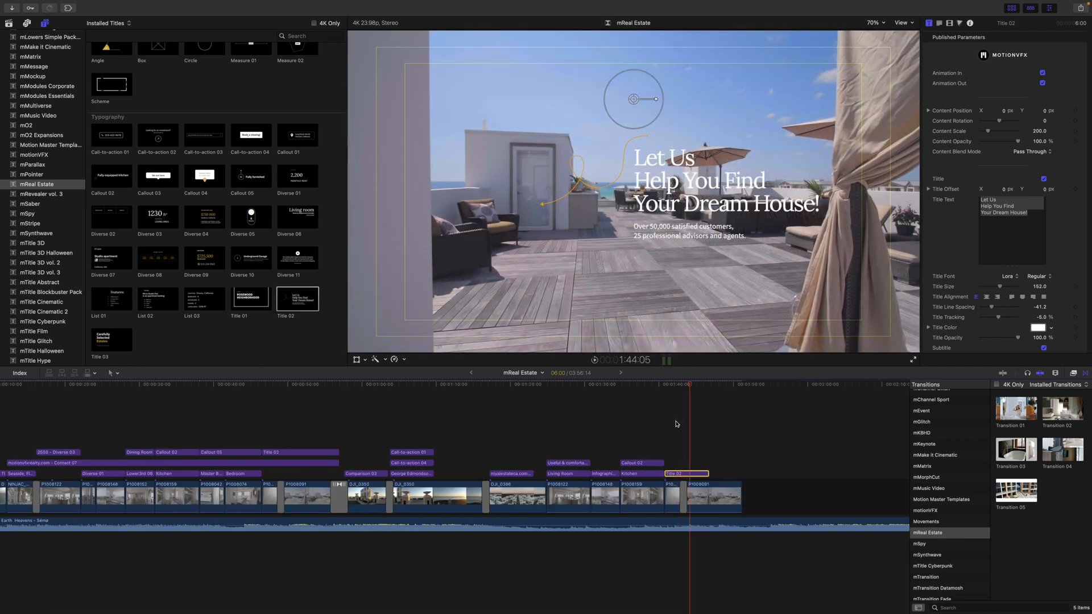
left_click(681, 384)
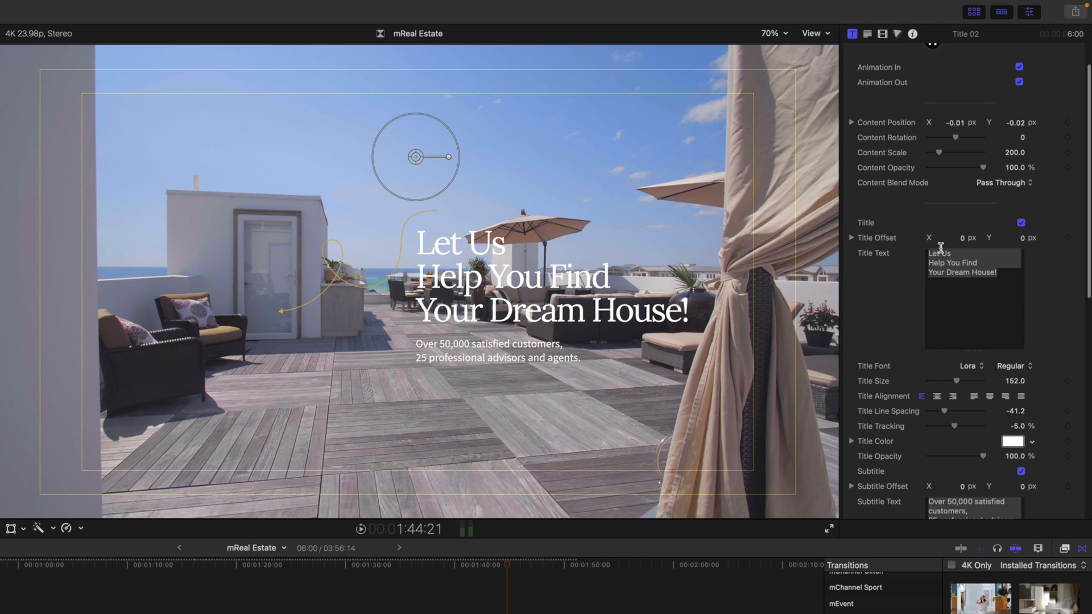
Enable the title's curved arrow element in the inspector
scroll("down", 3)
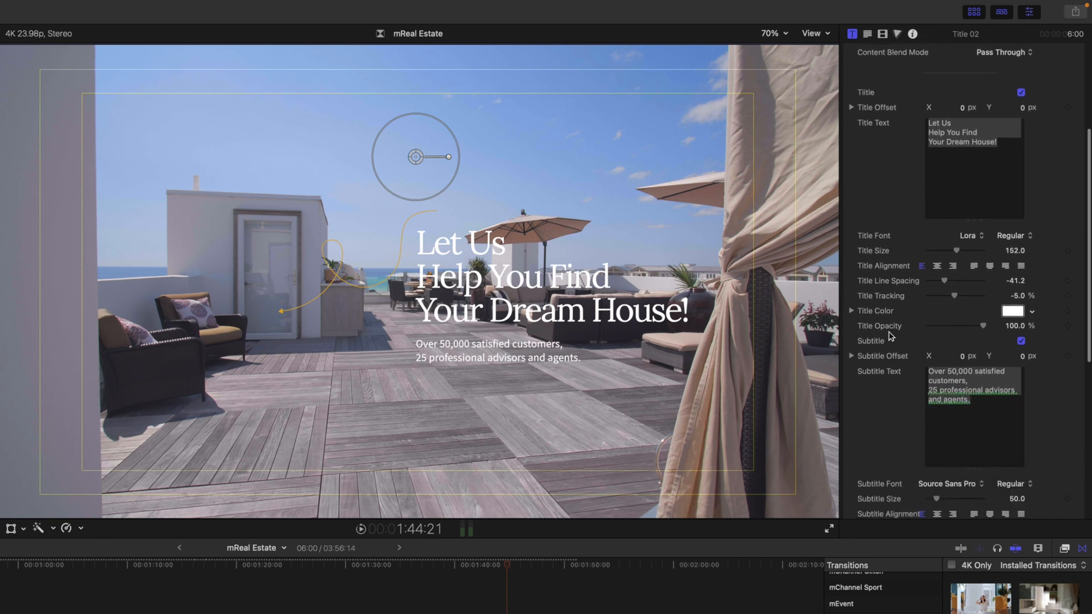
scroll("down", 3)
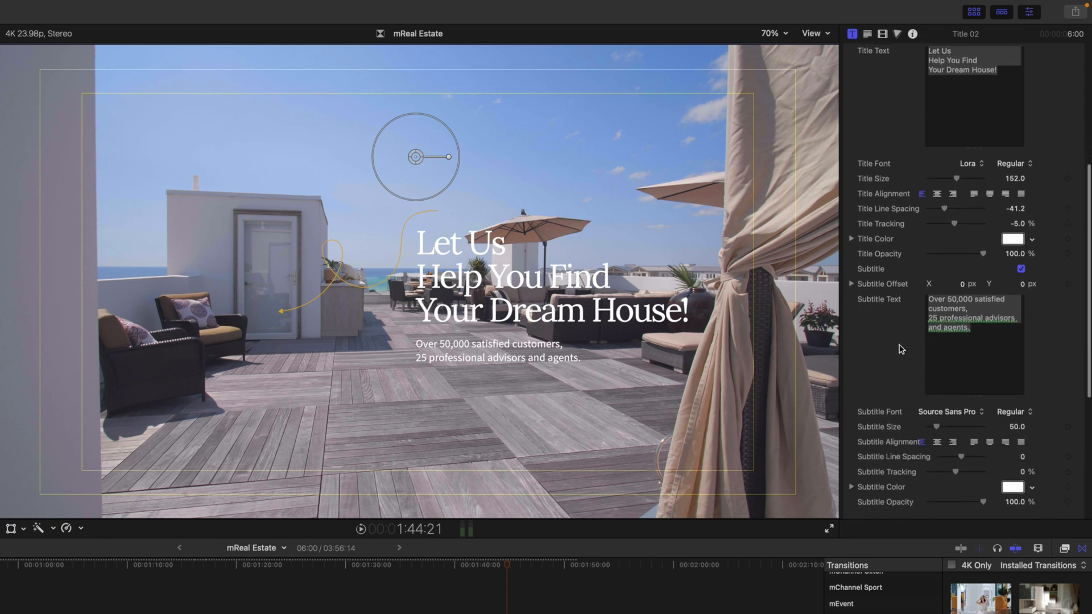
scroll("down", 3)
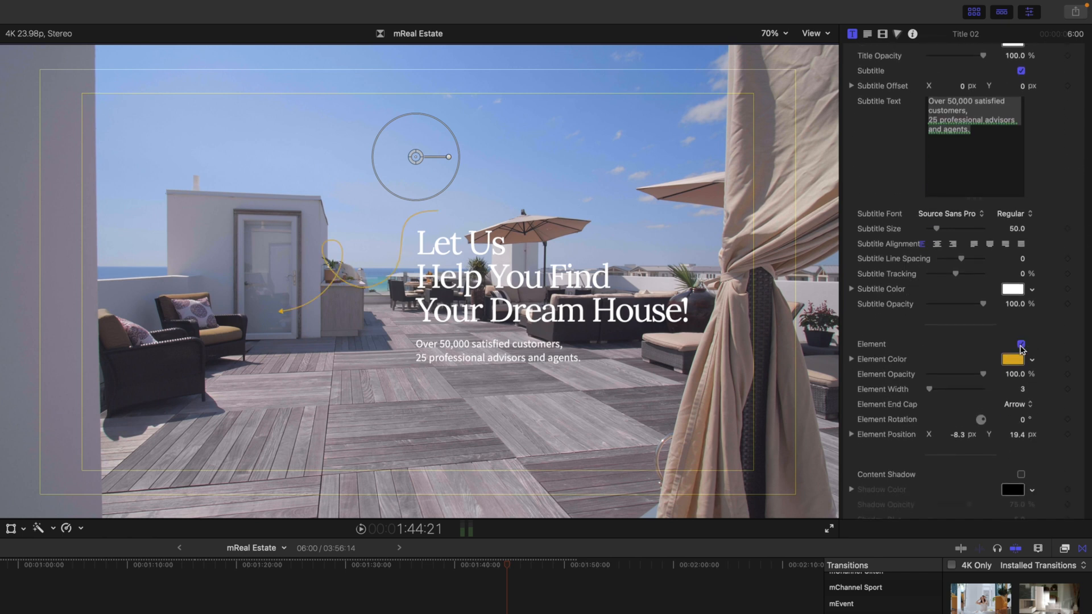
left_click(1020, 344)
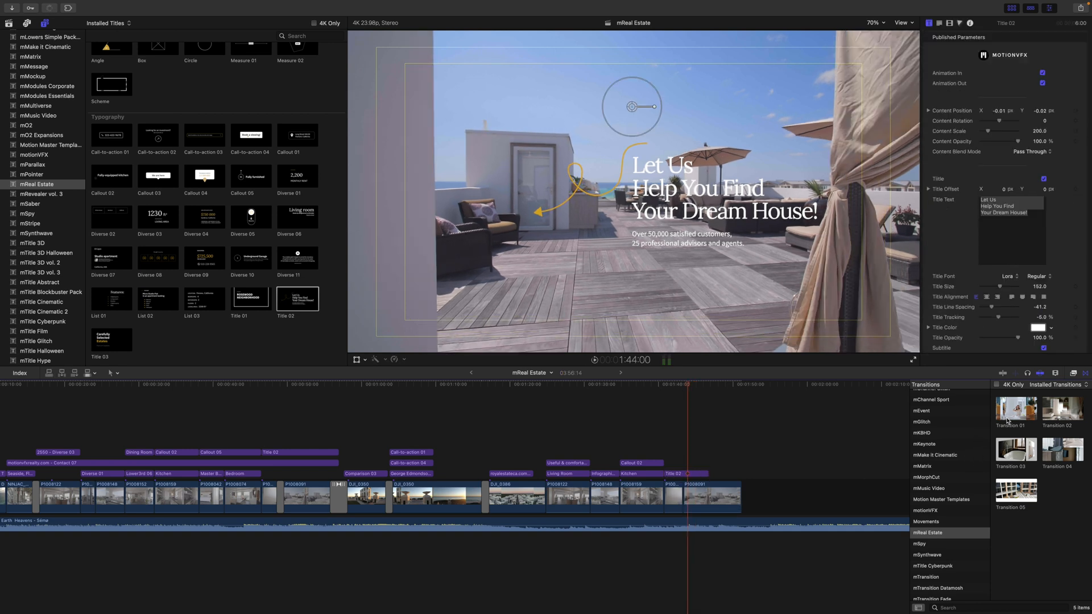
Apply mReal Estate Transition 01 at the selected edit point
double_click(1014, 409)
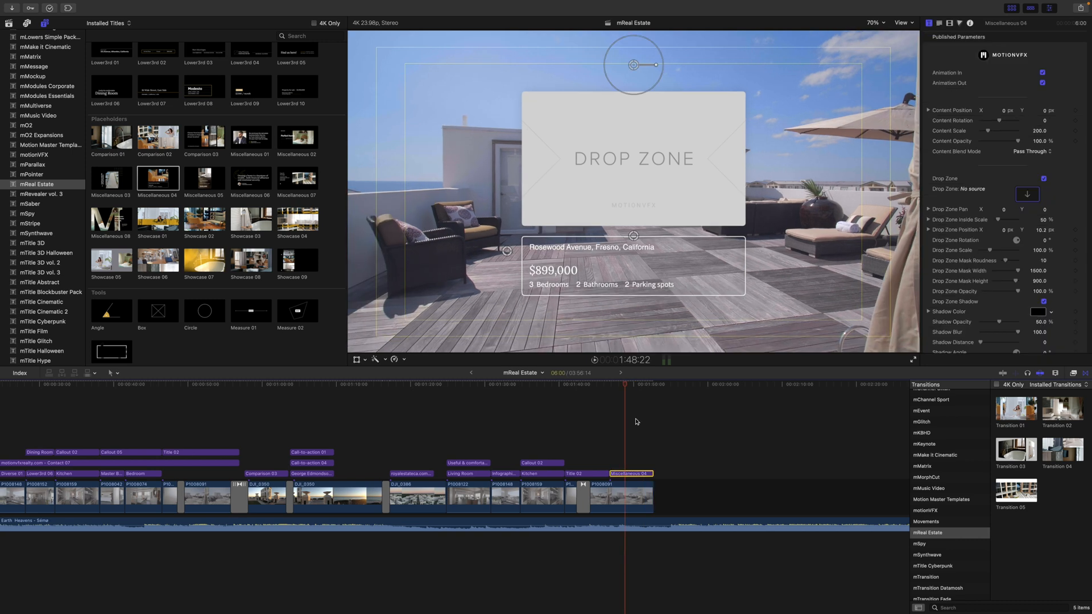
mouse_move(589, 247)
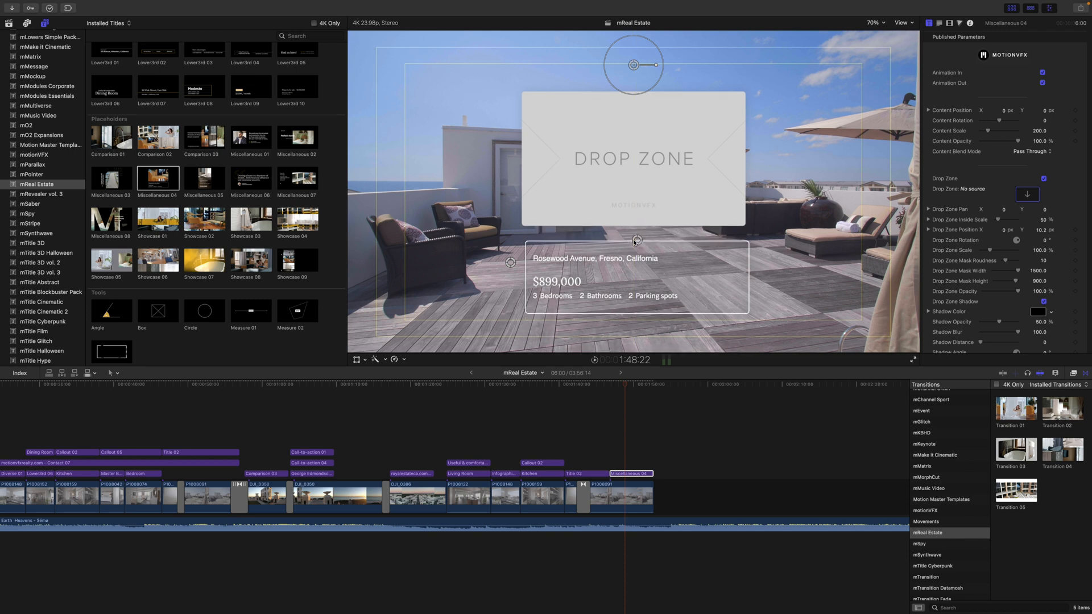
Reposition the Rosewood Avenue property info box beneath the drop zone
left_click_drag(635, 240, 633, 232)
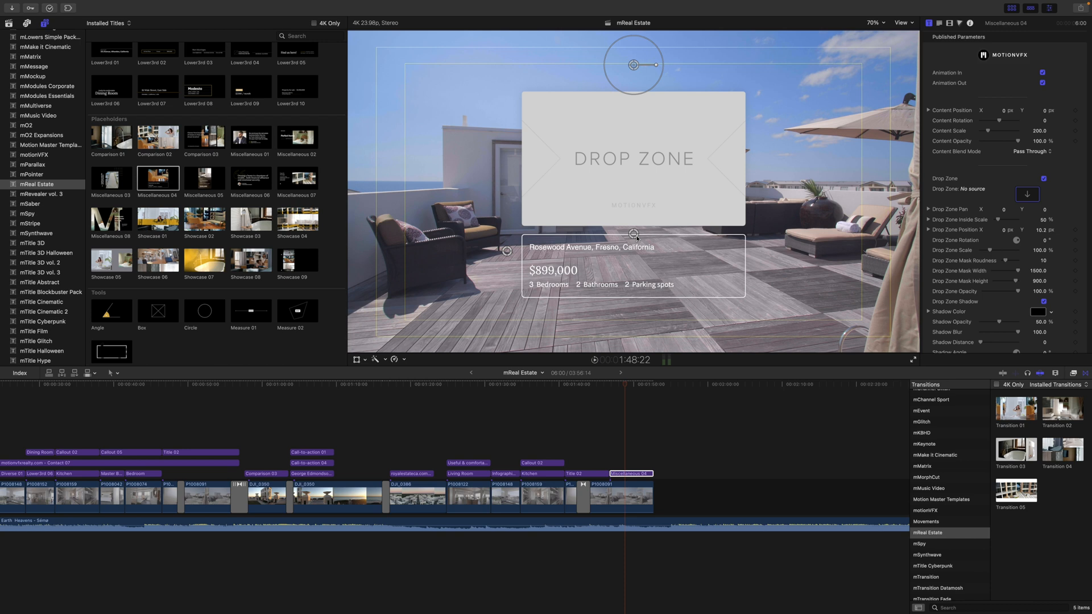
mouse_move(953, 101)
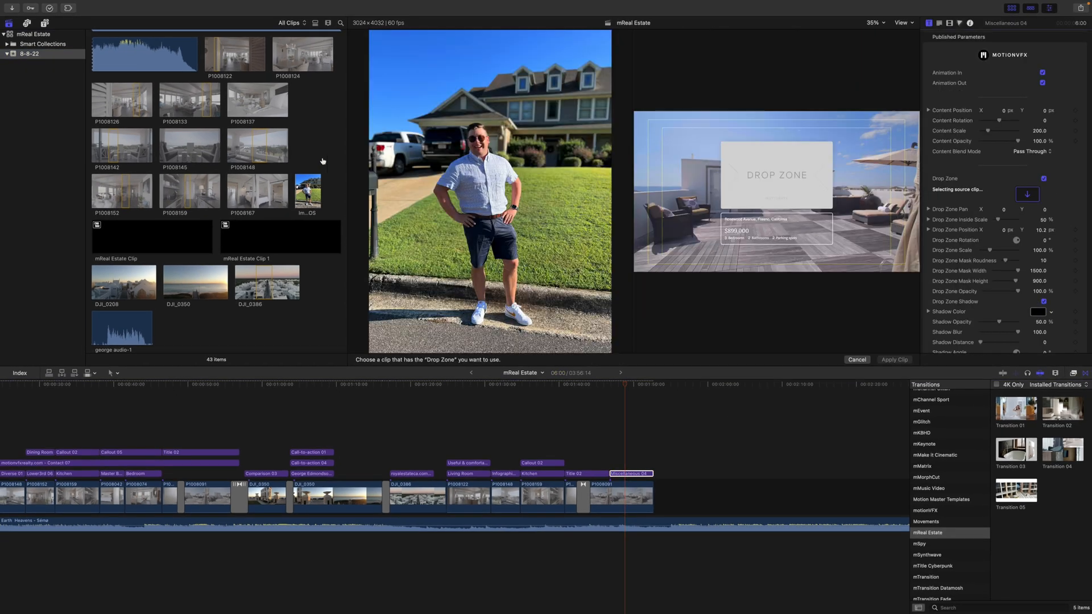
Fill the card's drop zone with the aerial white-beach-houses clip and preview it
scroll("down", 3)
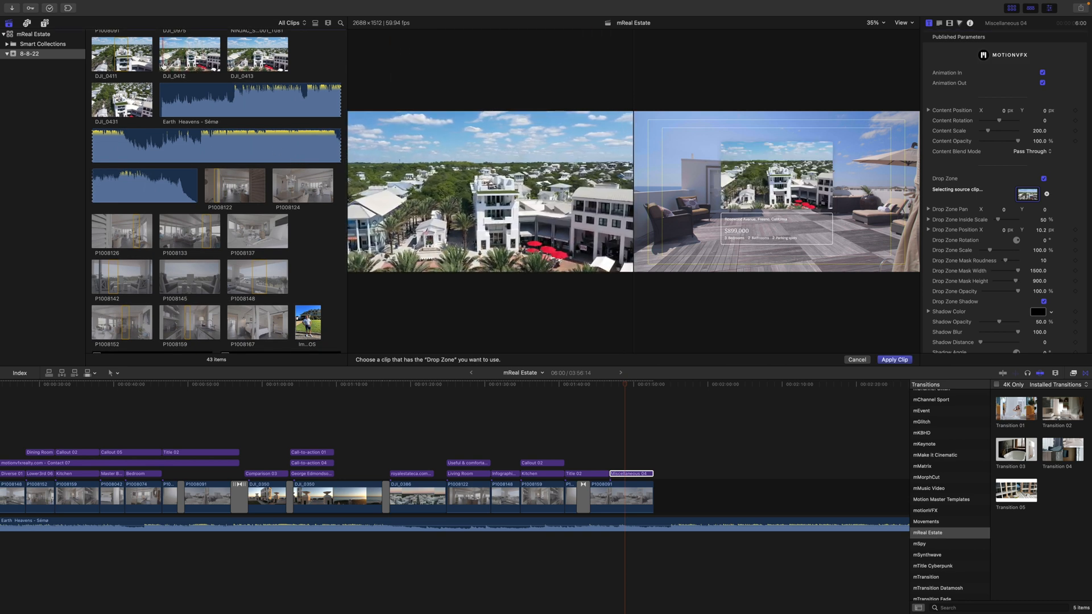
left_click(894, 359)
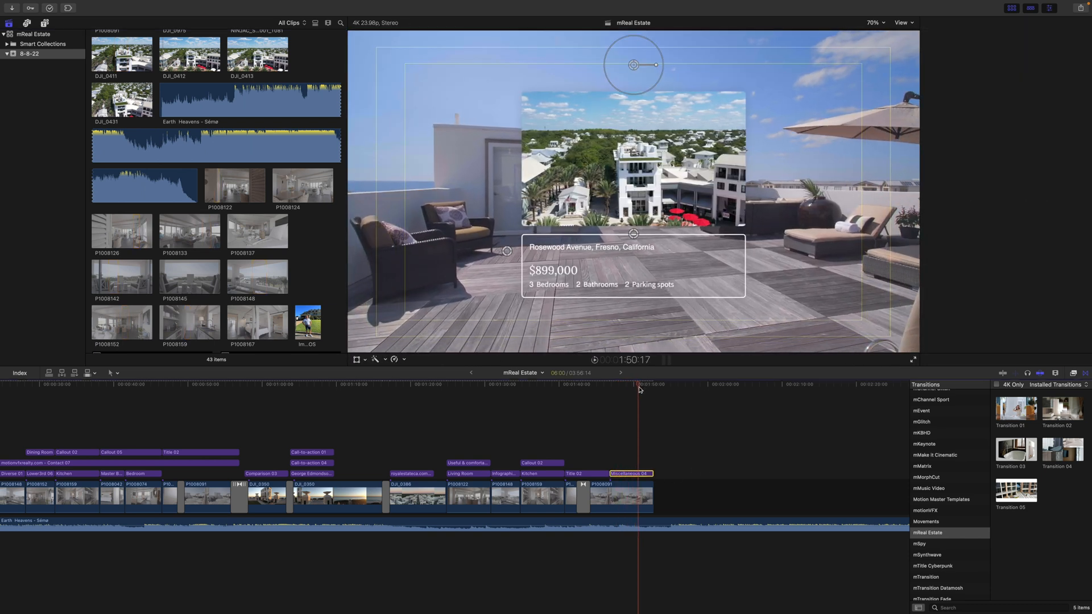
left_click(620, 390)
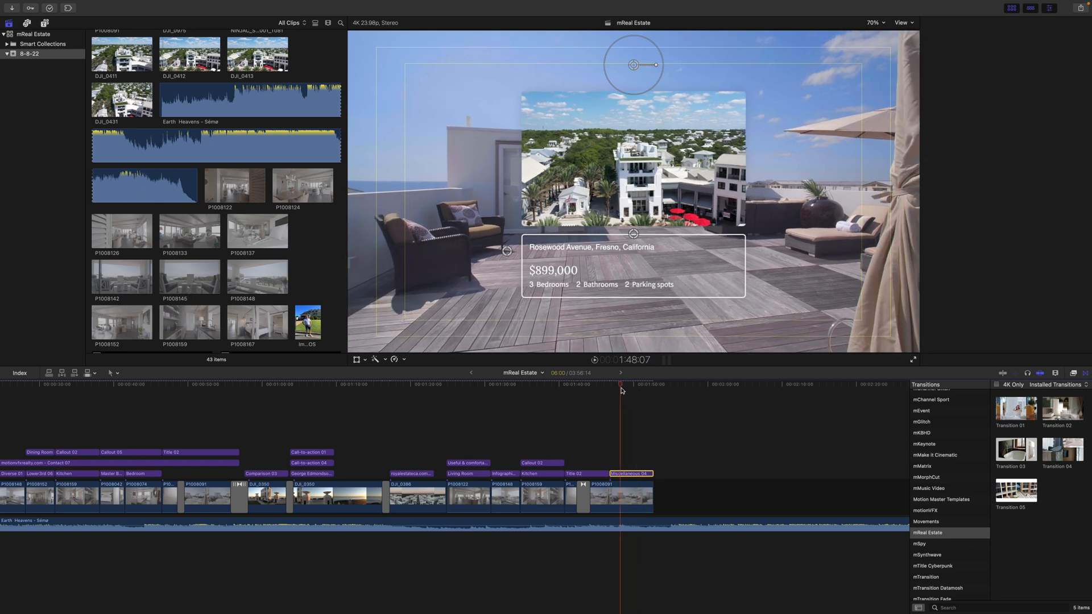